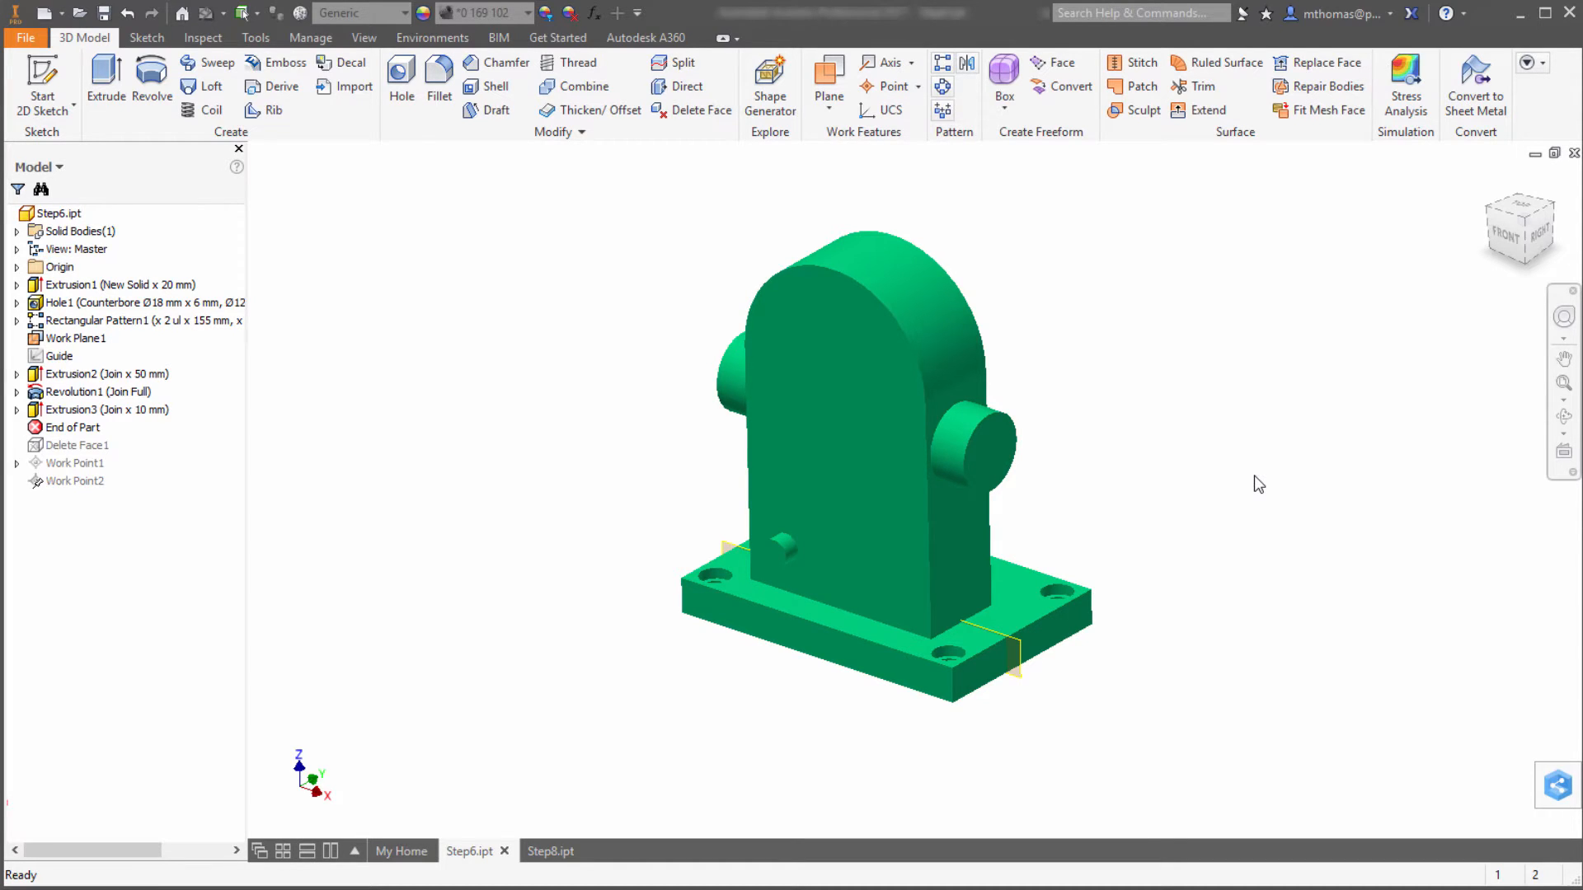
mouse_move(1185, 492)
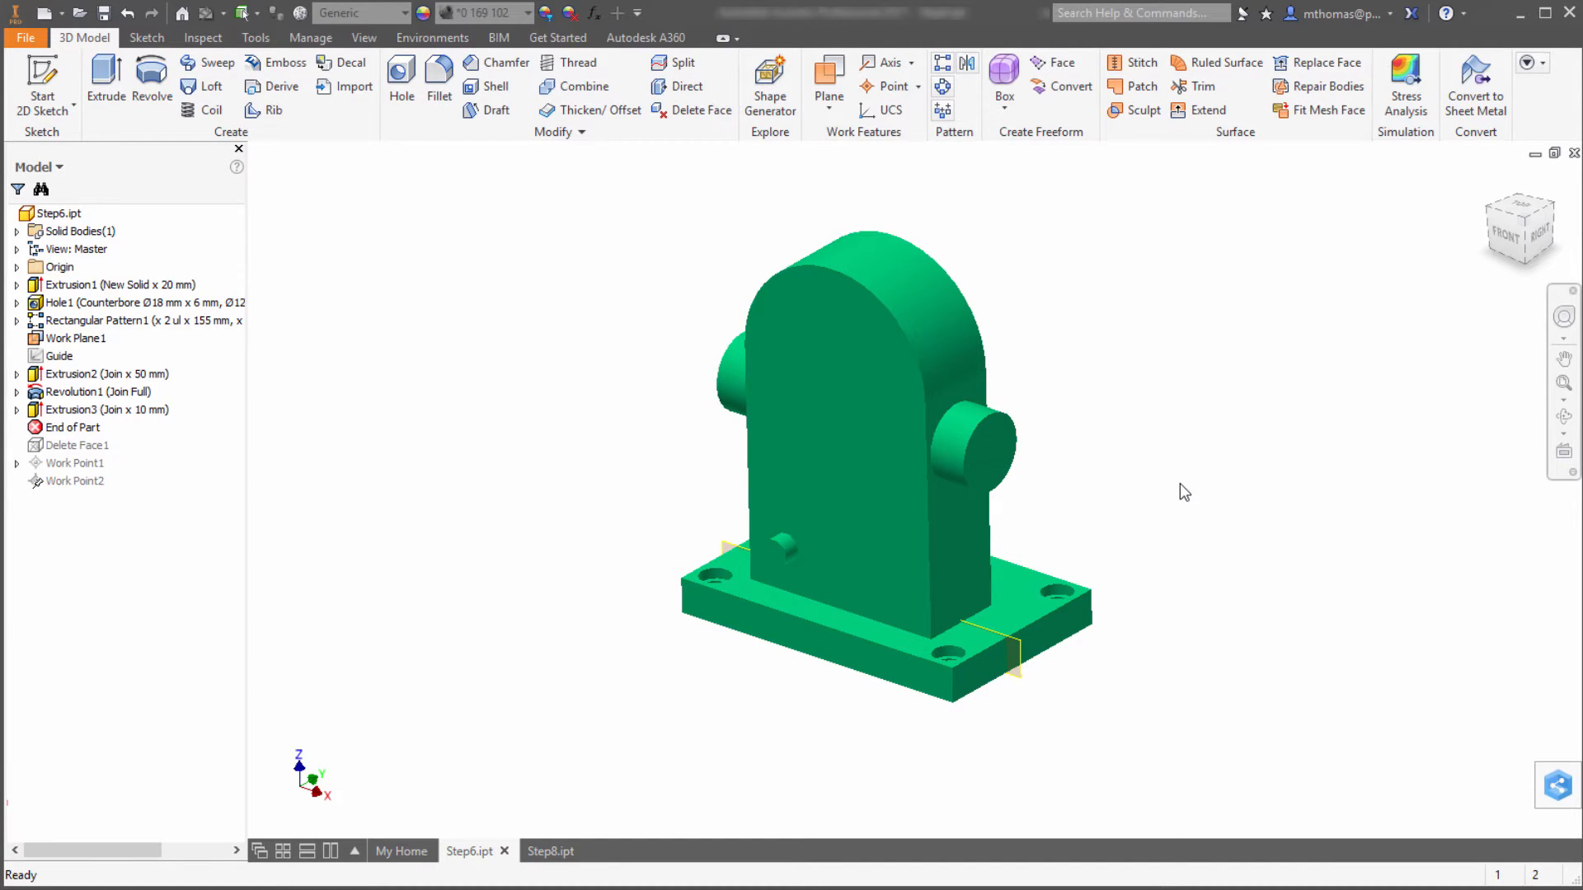
Step: Create Sketch7 on the upright's front face and place scattered sketch points on it
left_click(838, 454)
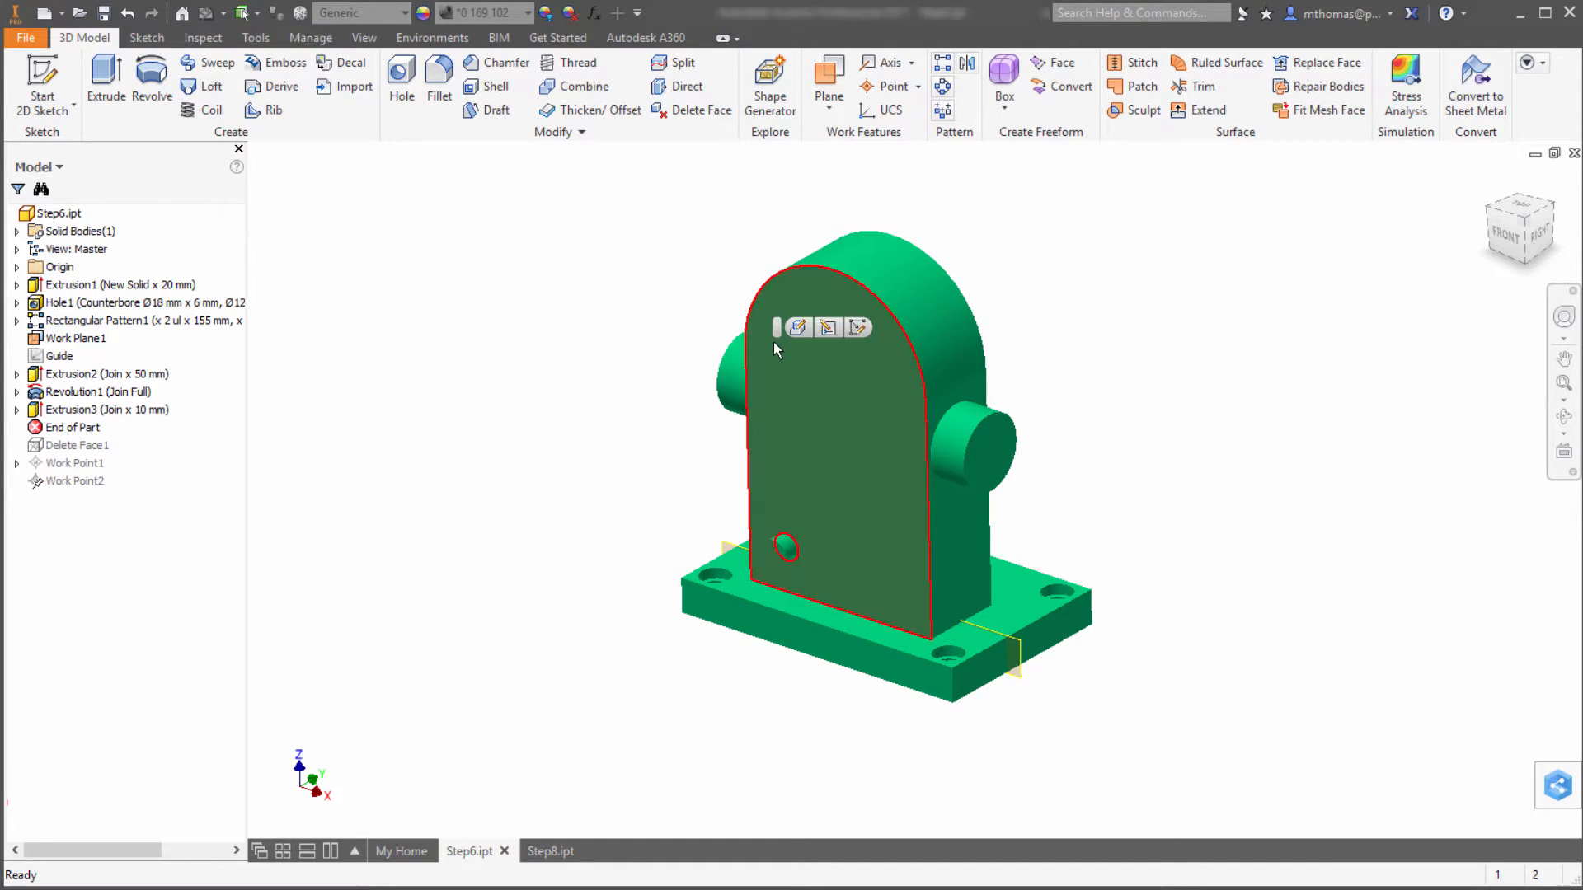
left_click(827, 327)
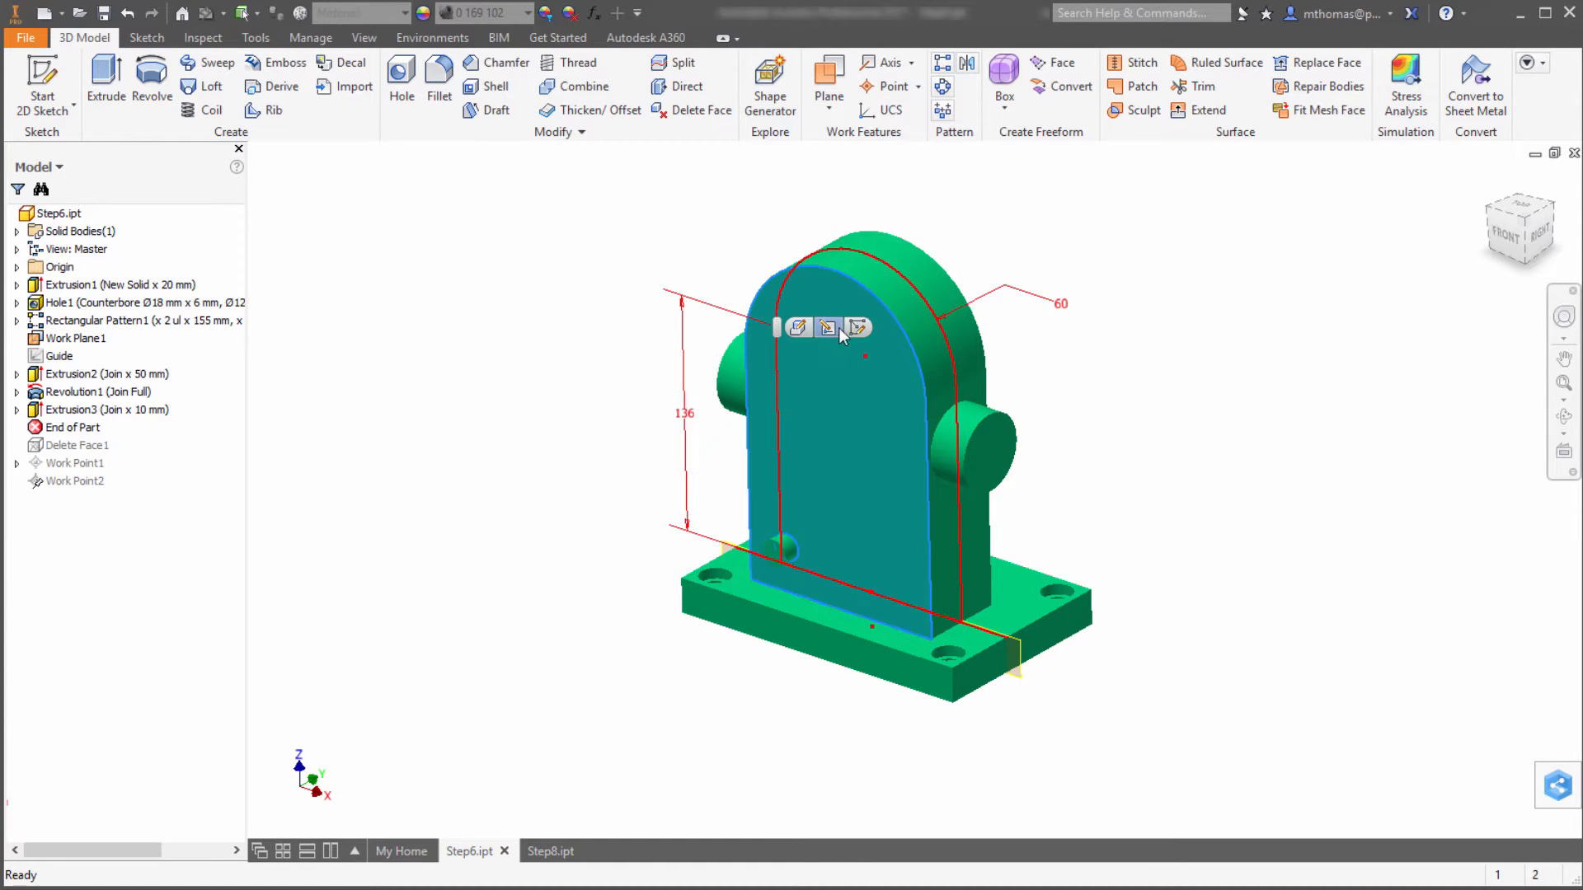
left_click(828, 327)
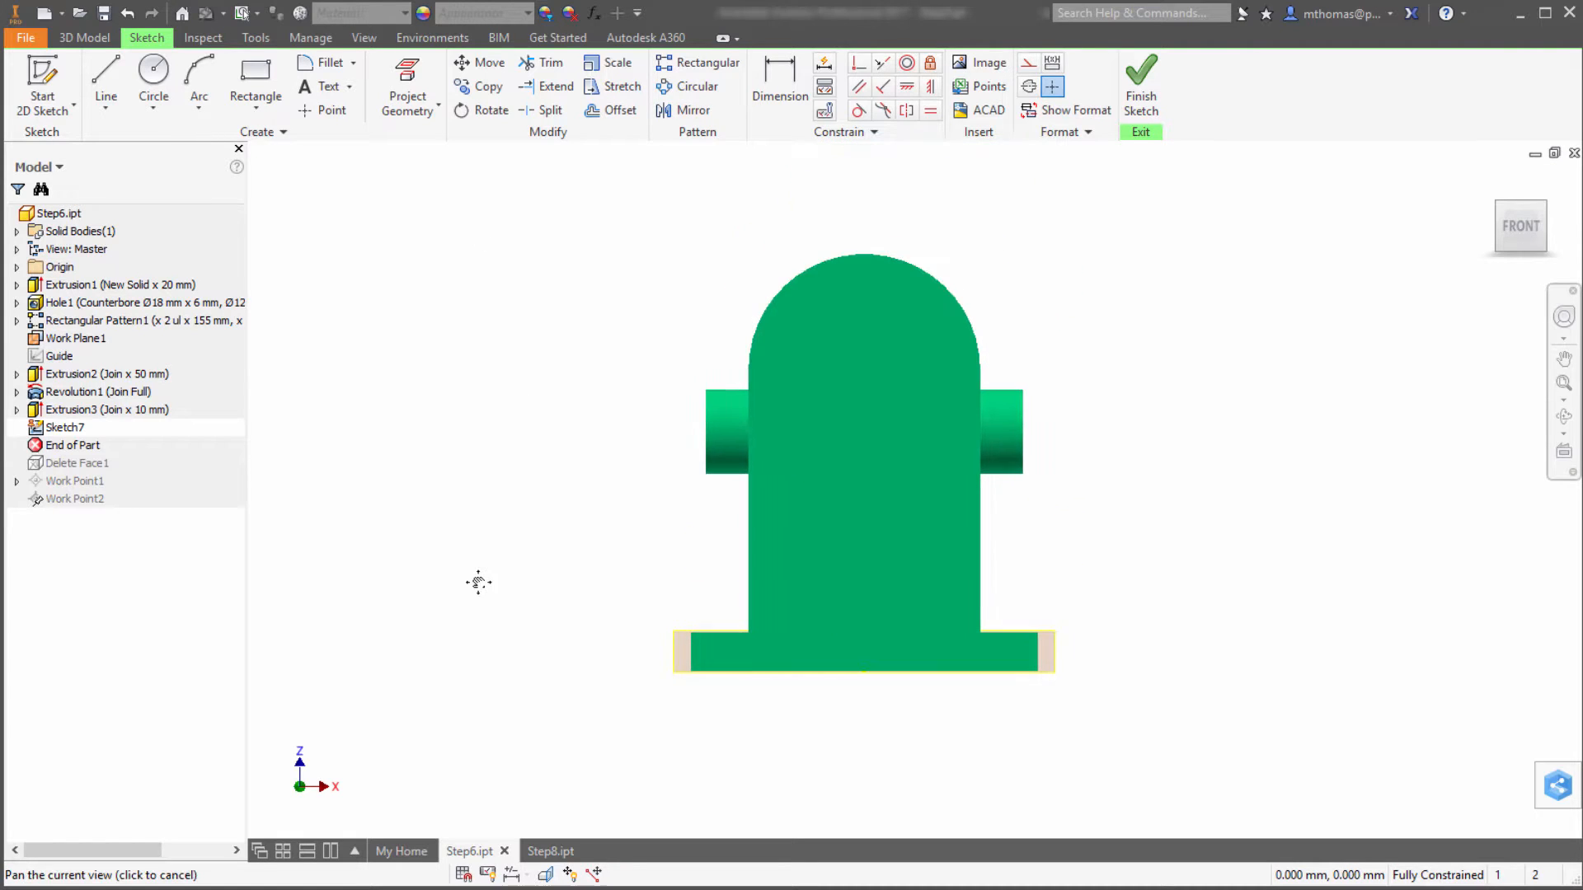
left_click(575, 426)
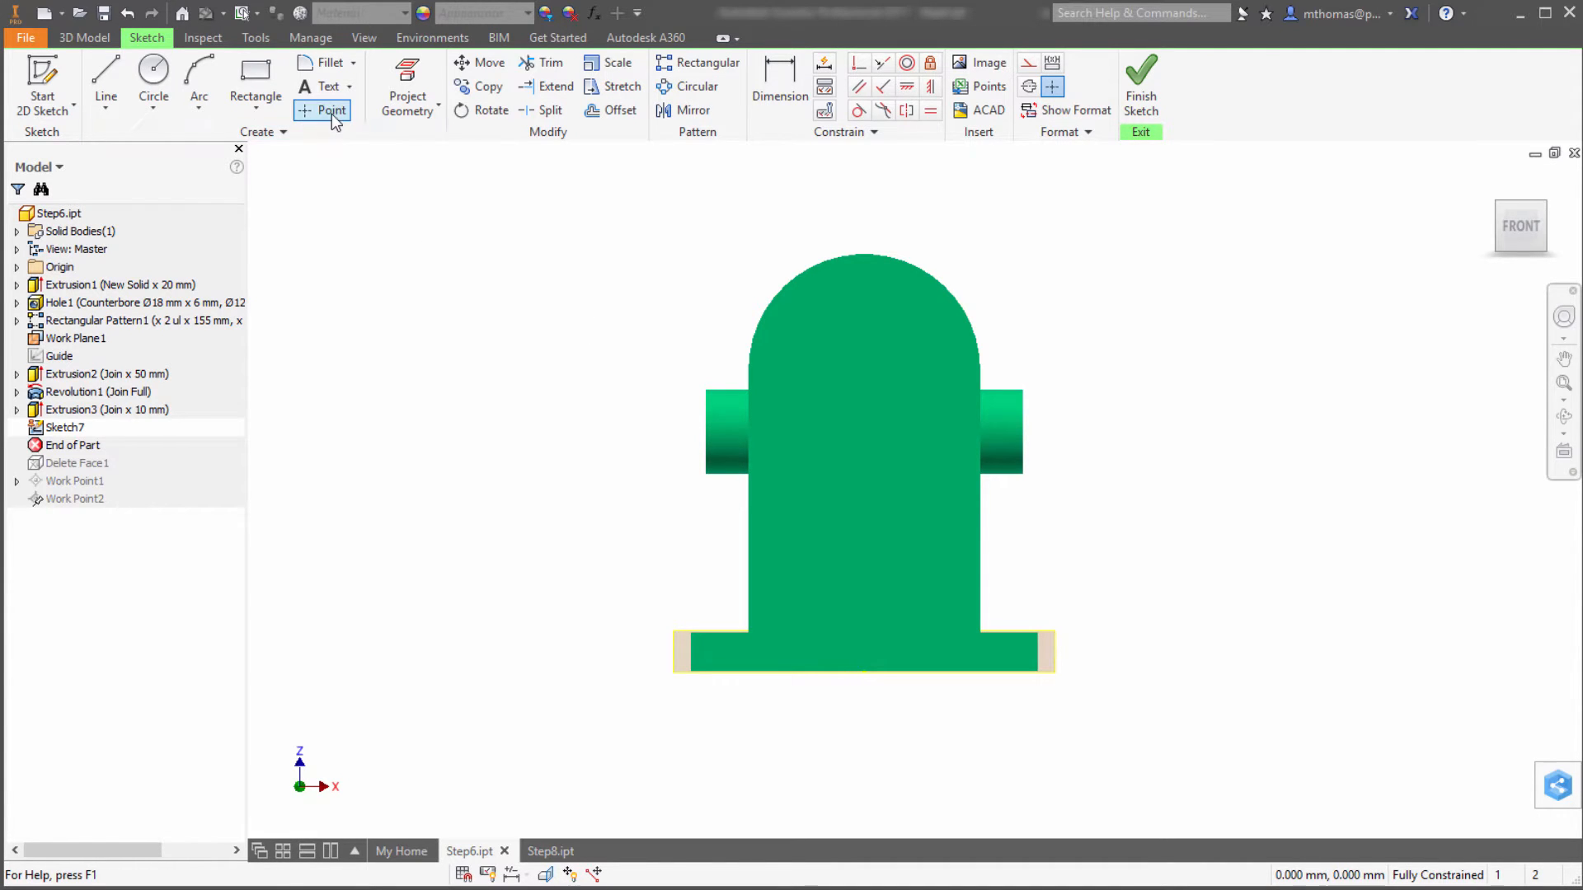
left_click(330, 109)
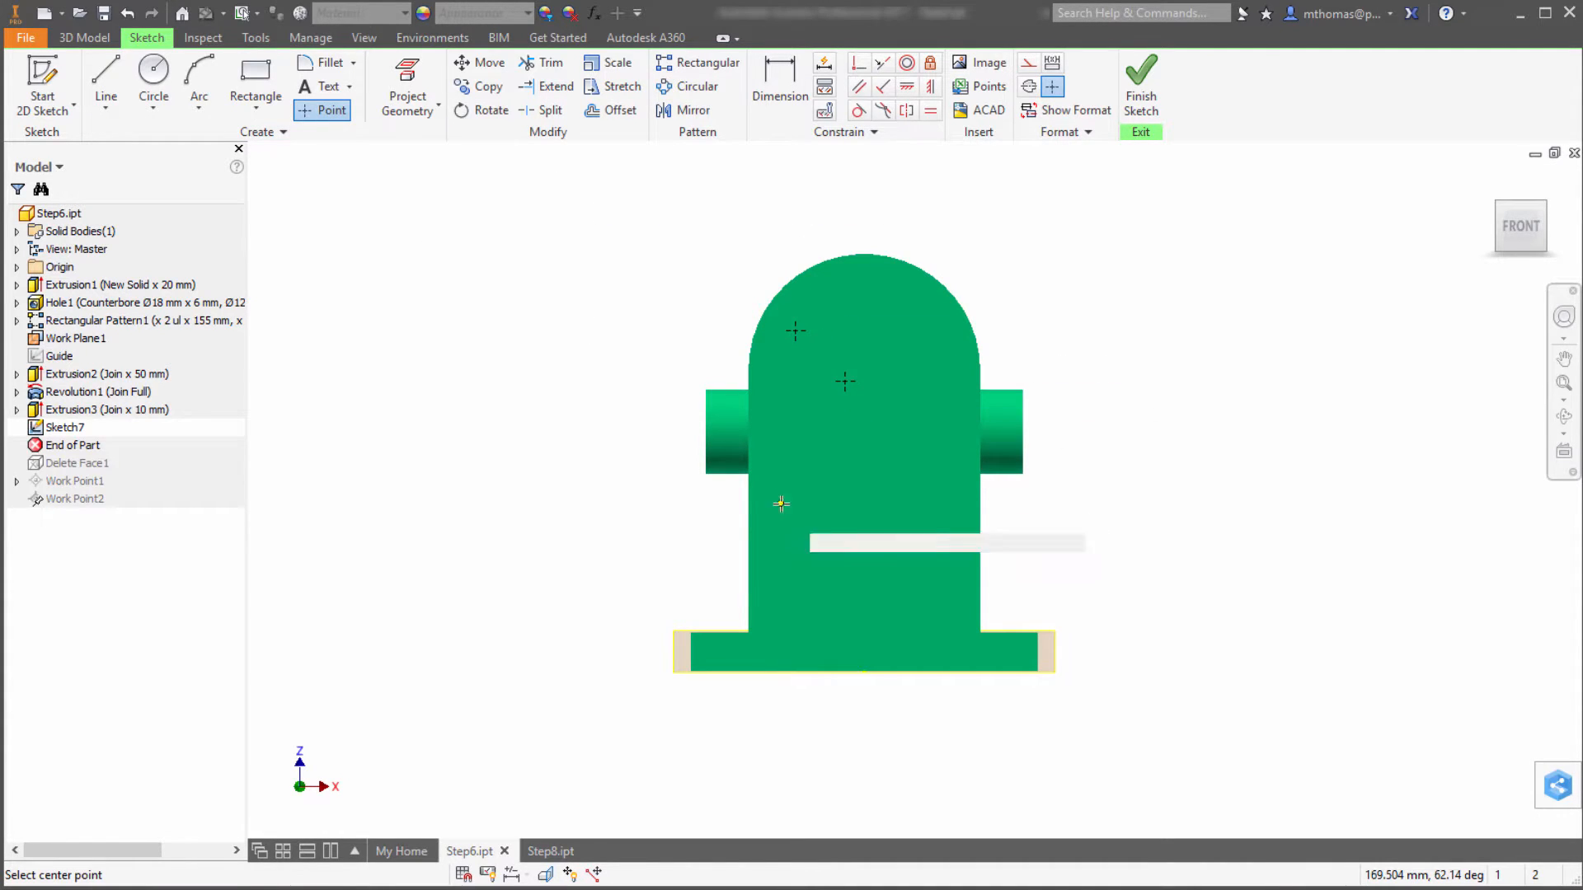
left_click(874, 476)
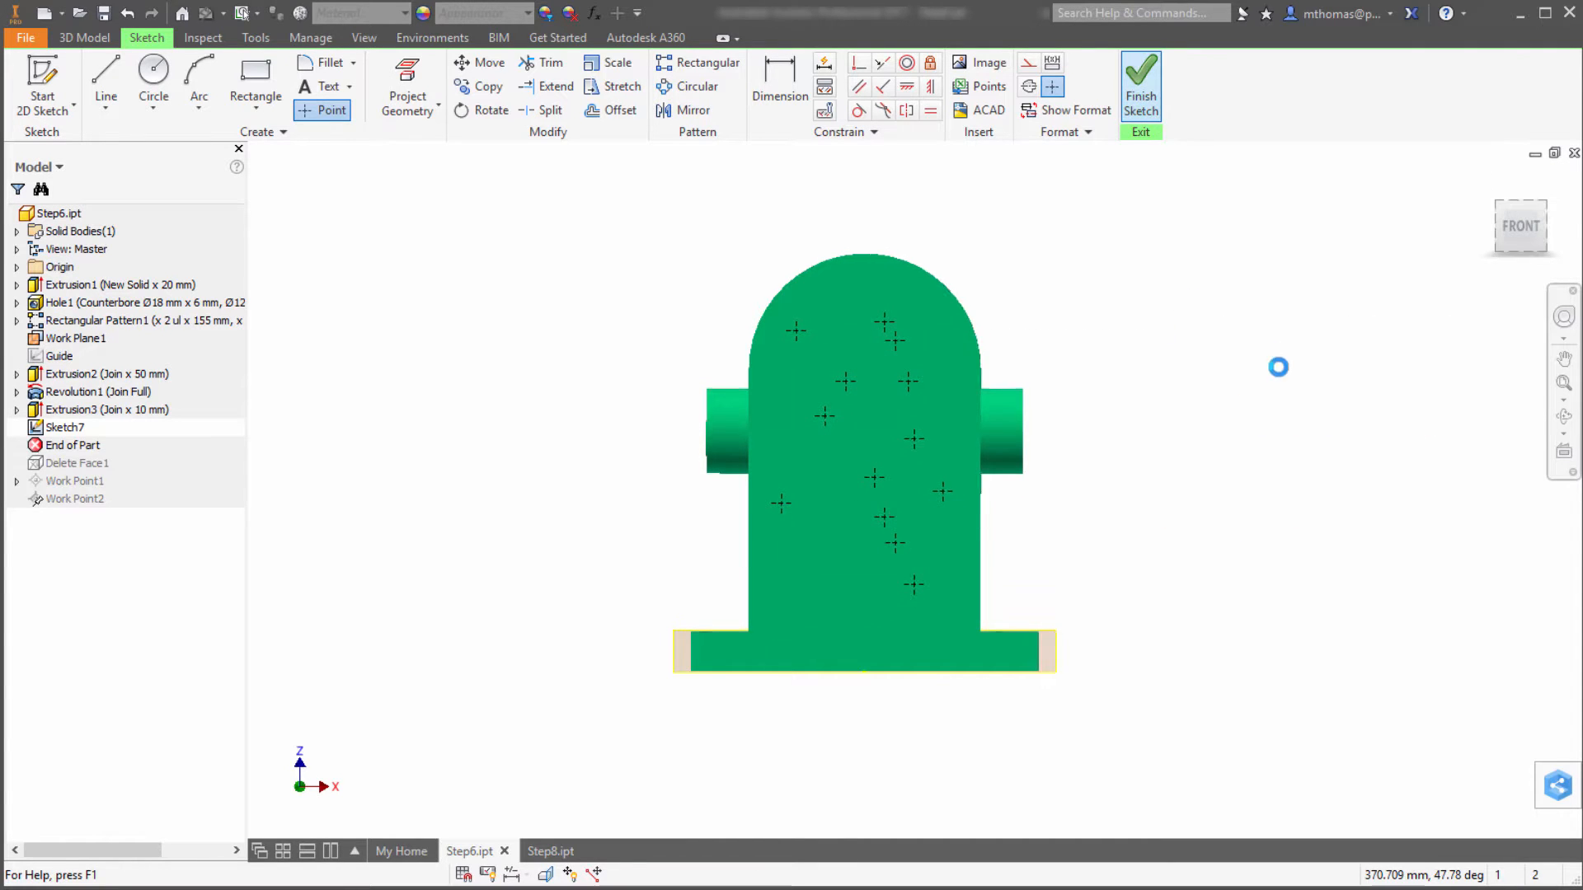
Step: Finish the sketch and pattern the Extrusion3 boss onto Sketch7's points as Sketch Driven Pattern1
left_click(1140, 84)
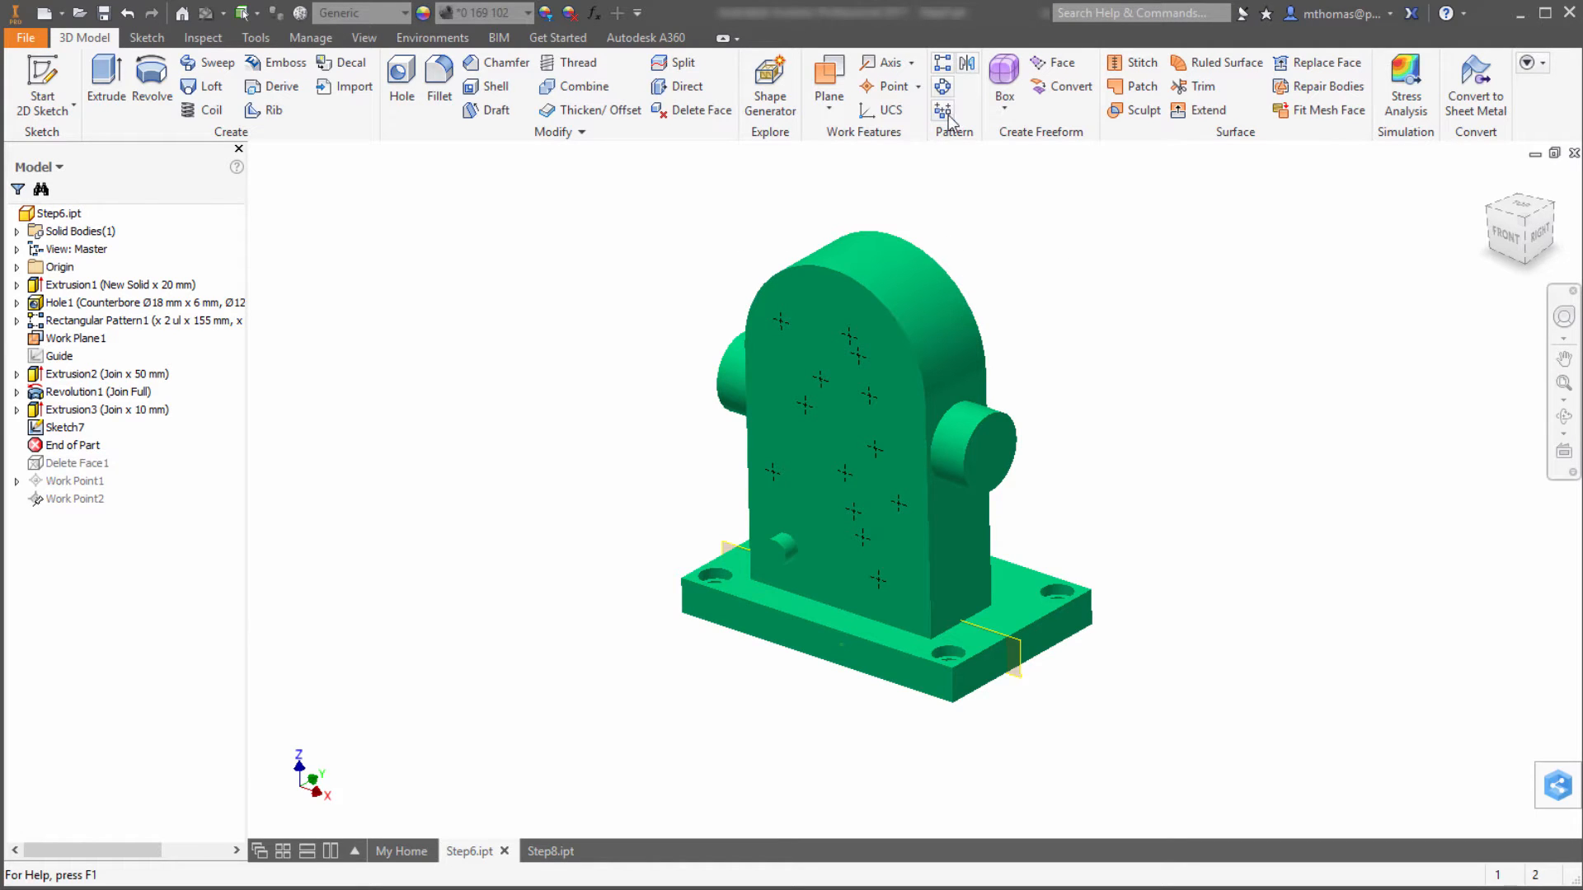
left_click(942, 111)
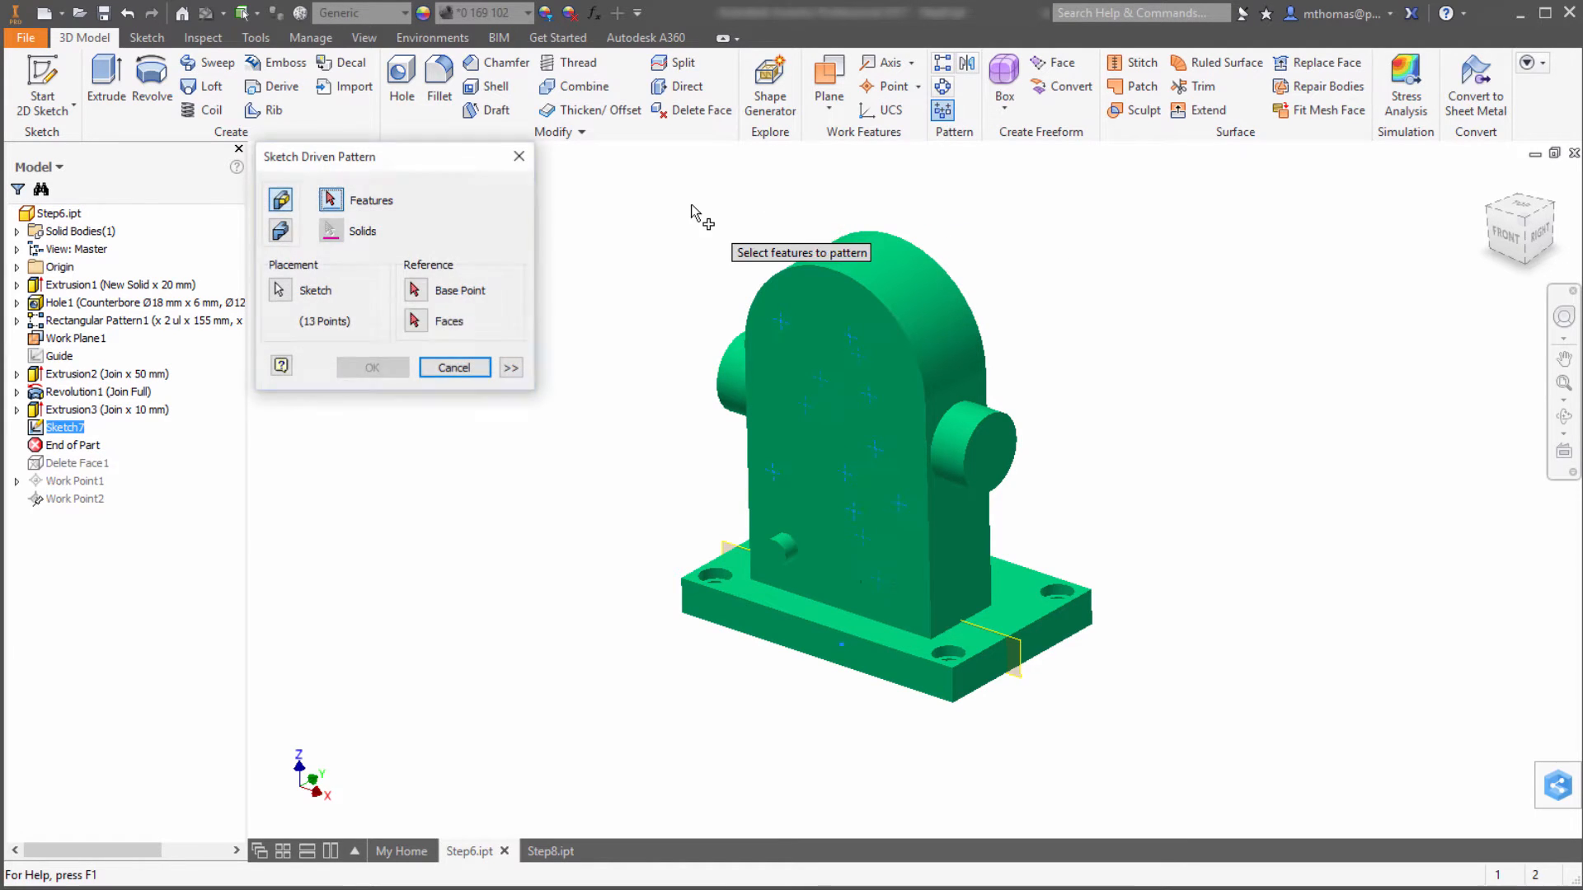
mouse_move(777, 550)
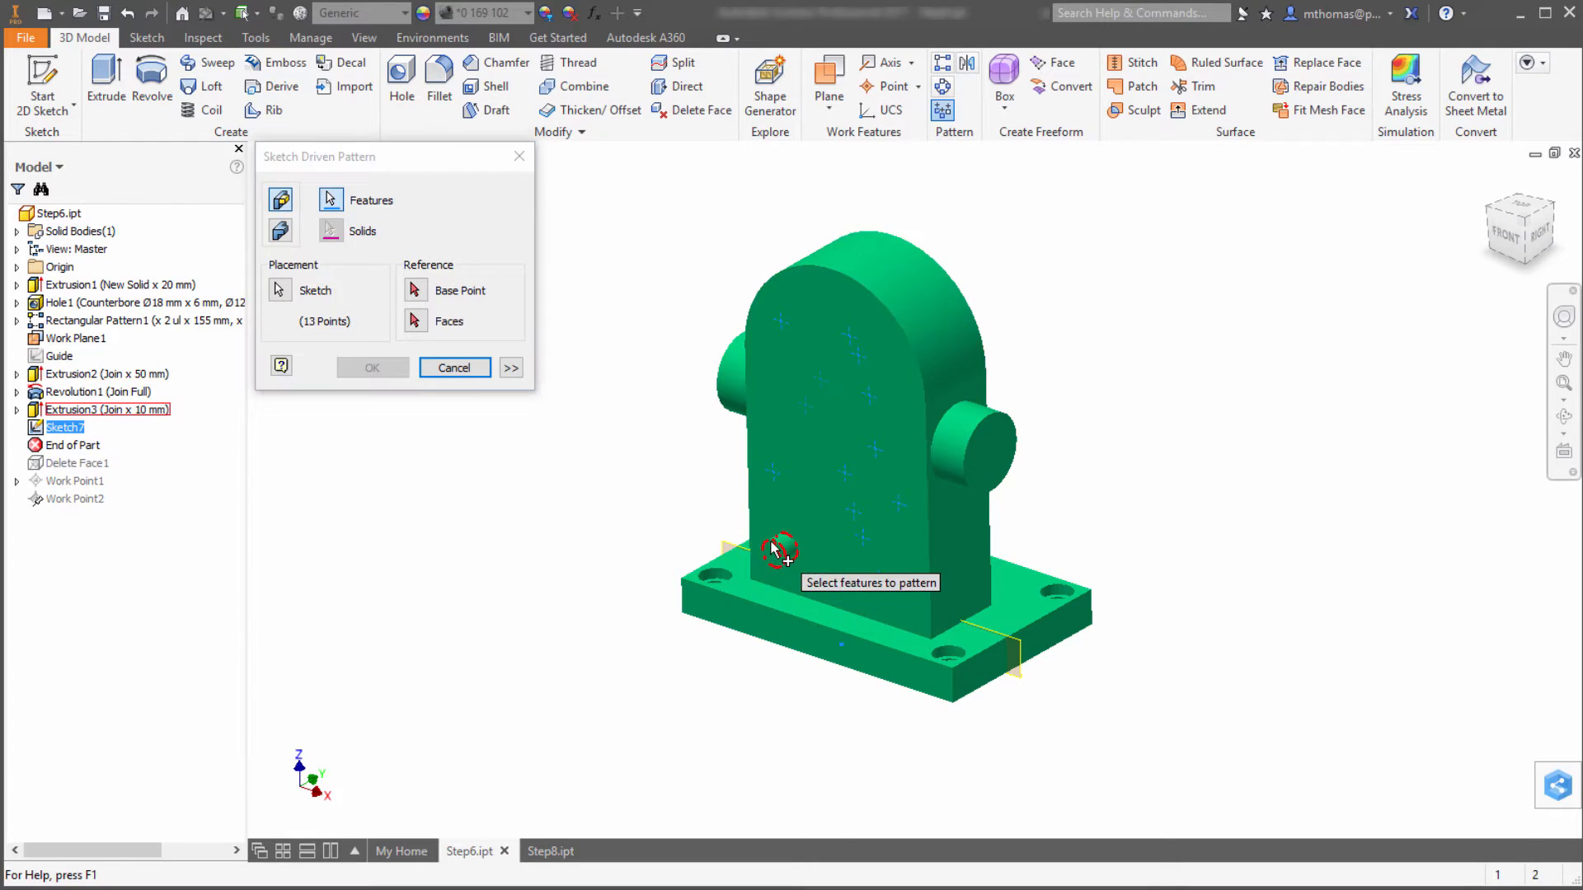
left_click(778, 549)
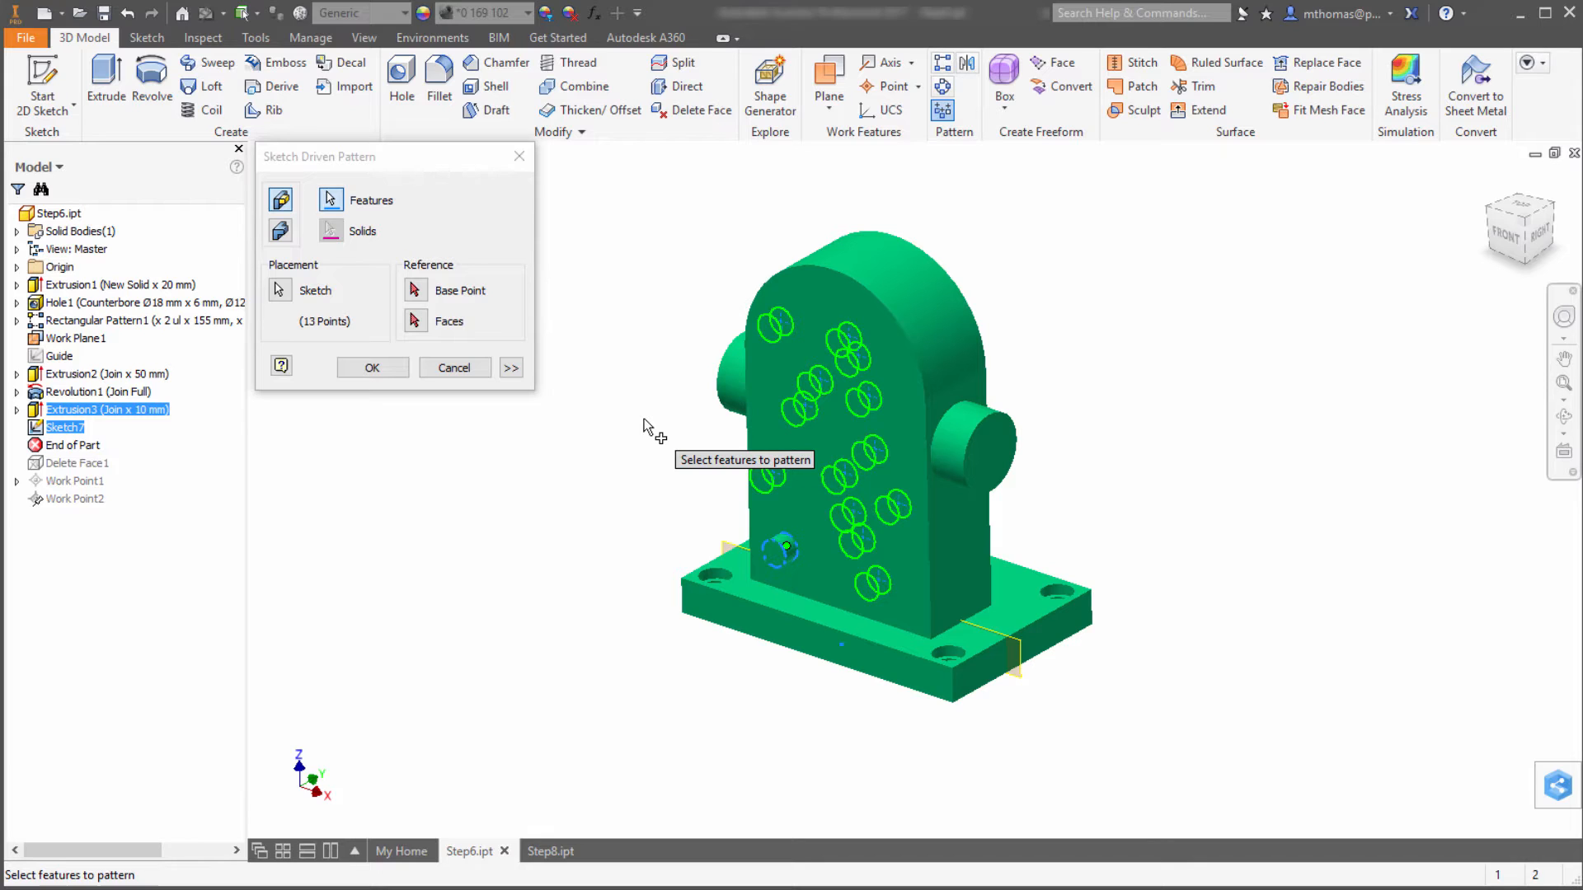
left_click(784, 550)
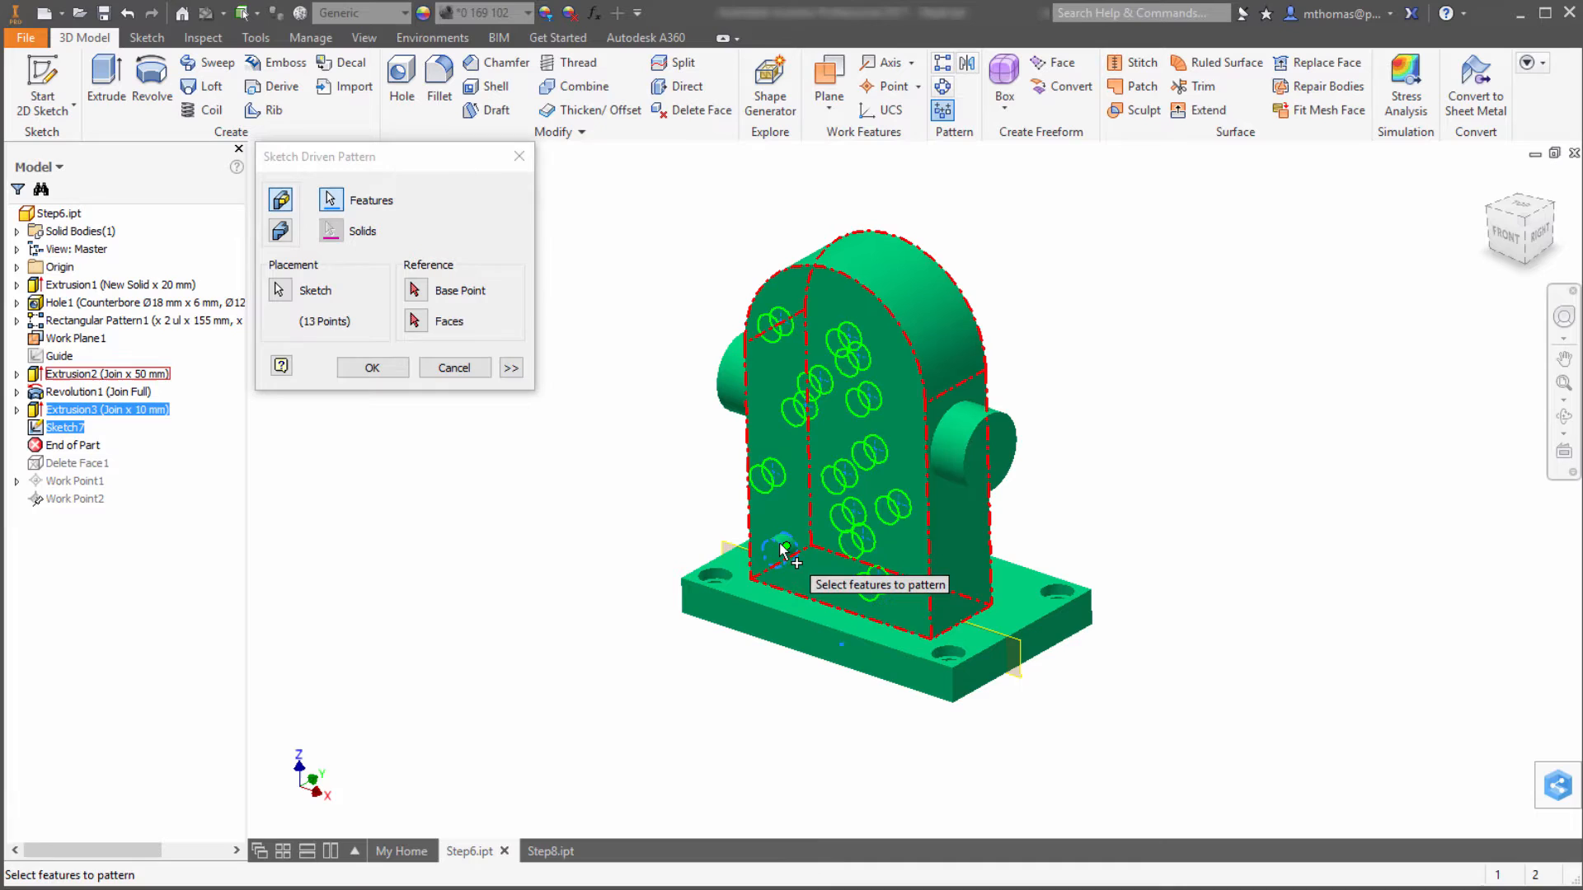
left_click(598, 535)
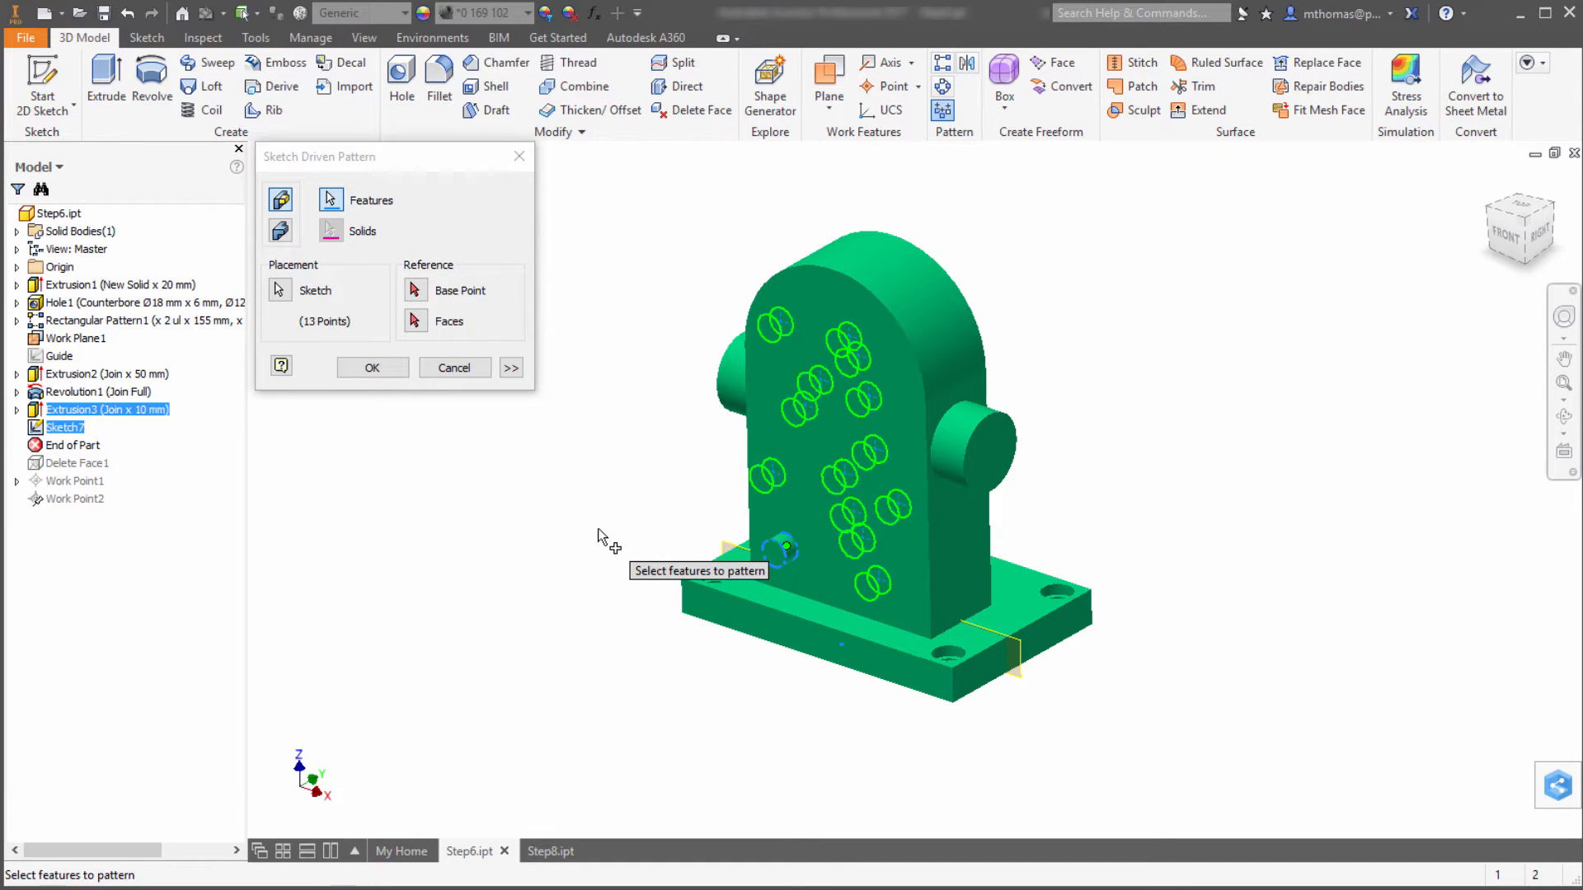
mouse_move(412, 396)
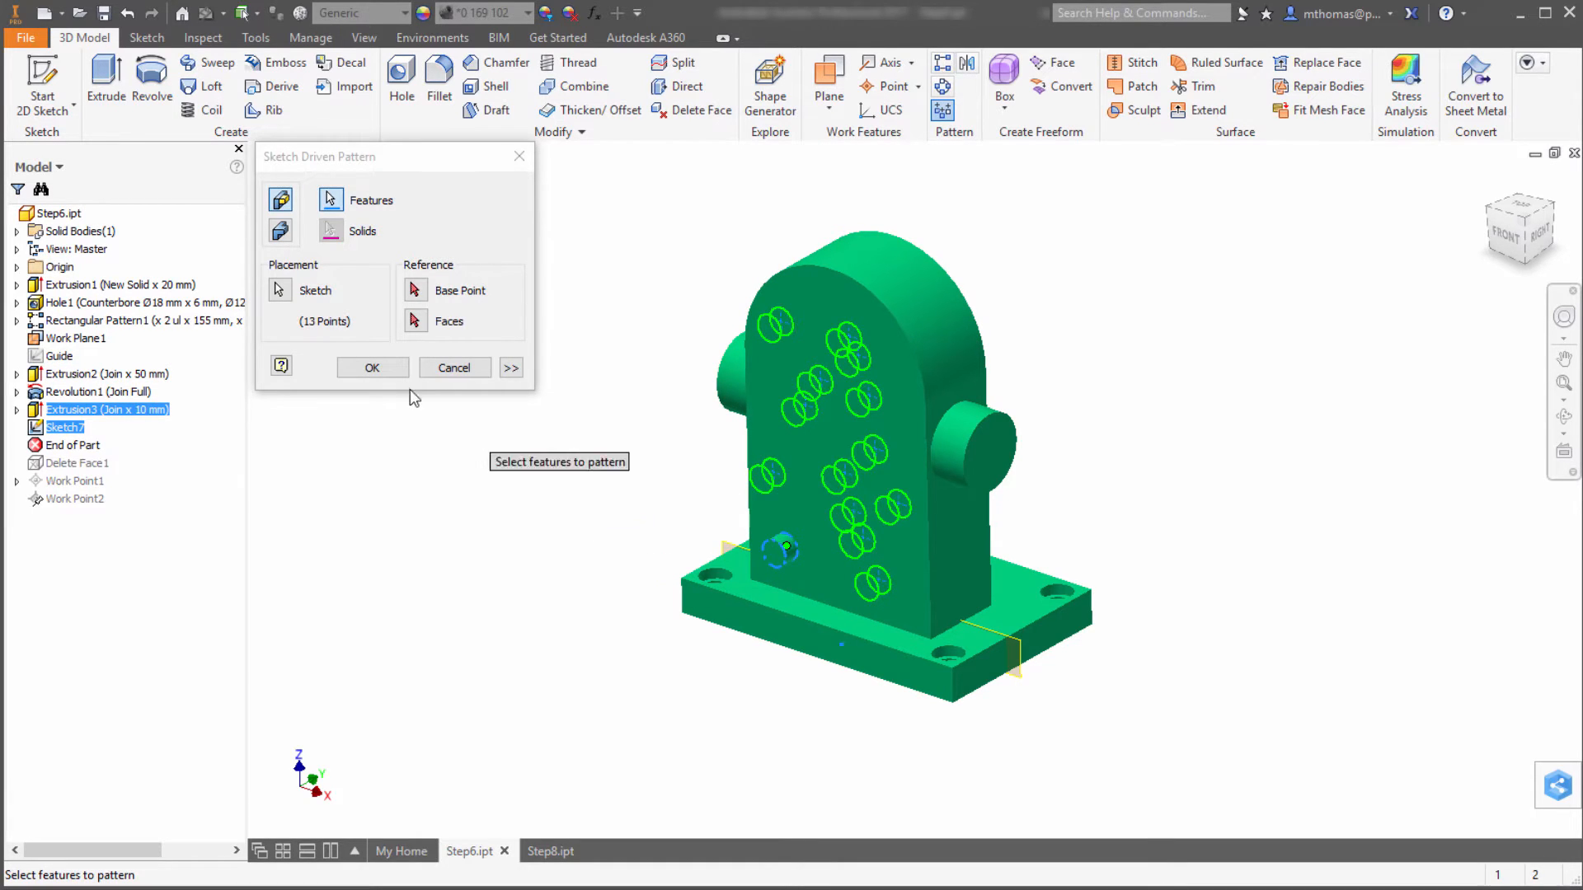
left_click(371, 366)
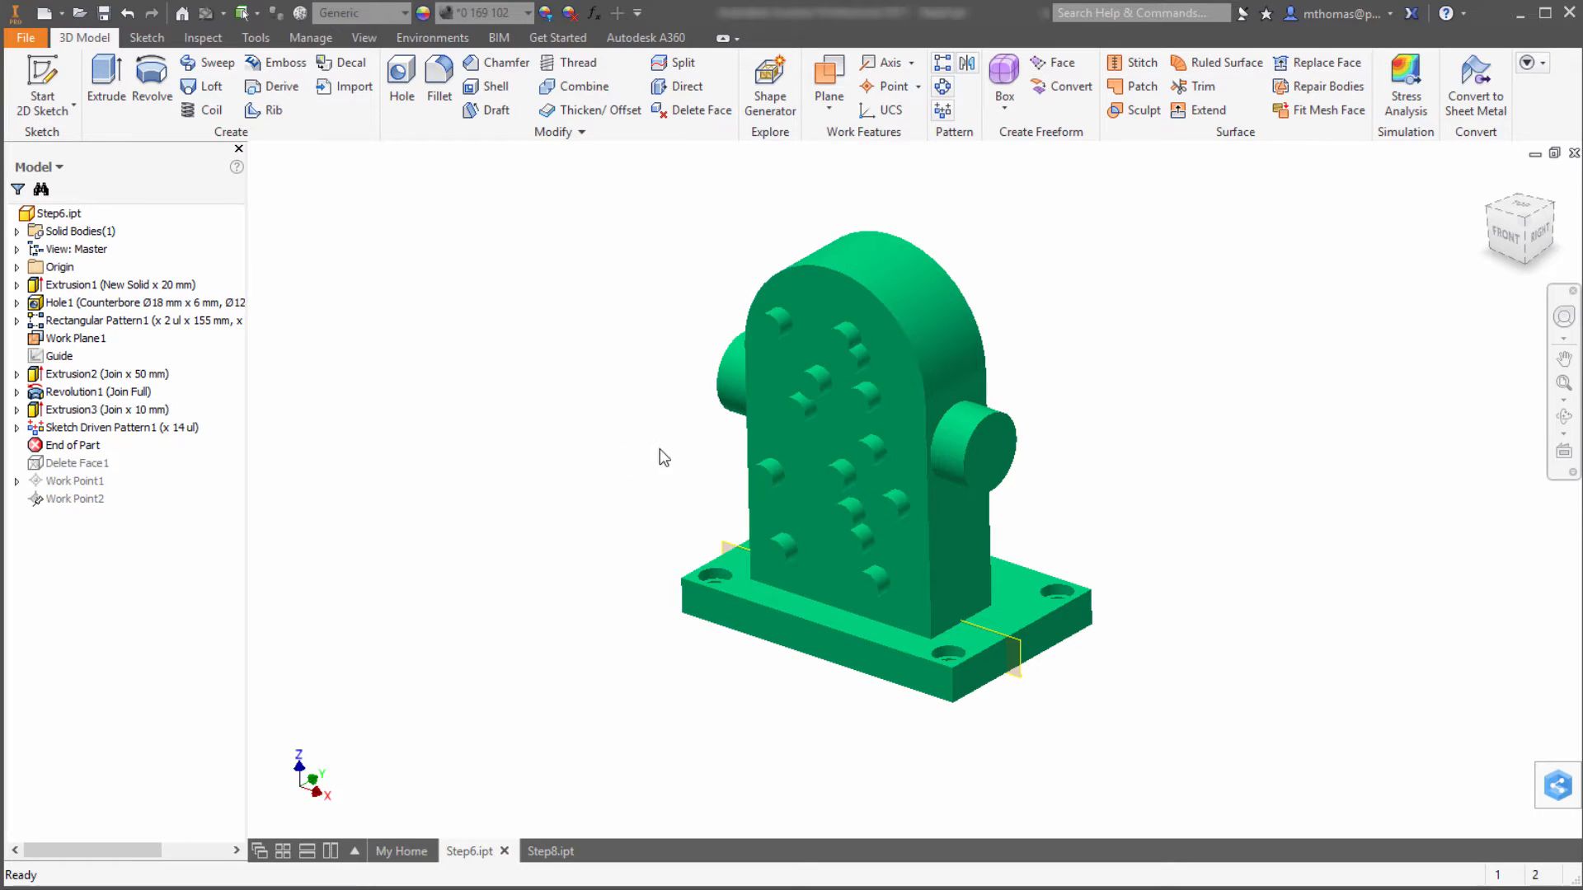
left_click(17, 427)
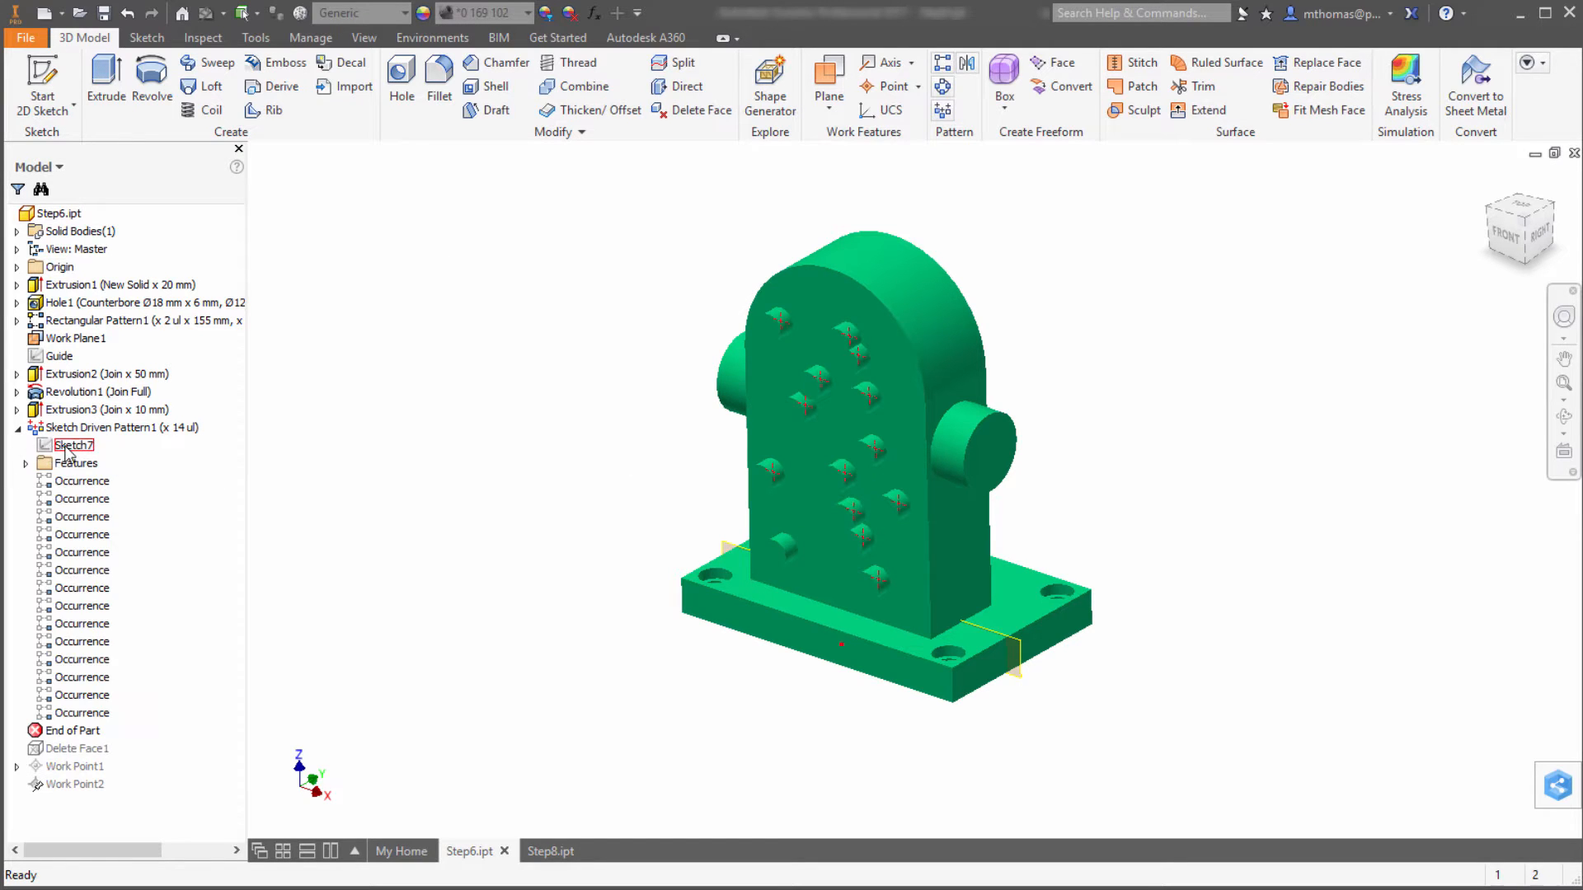
Step: Edit Sketch7 to remove some points, leaving ten bosses in the pattern
double_click(73, 445)
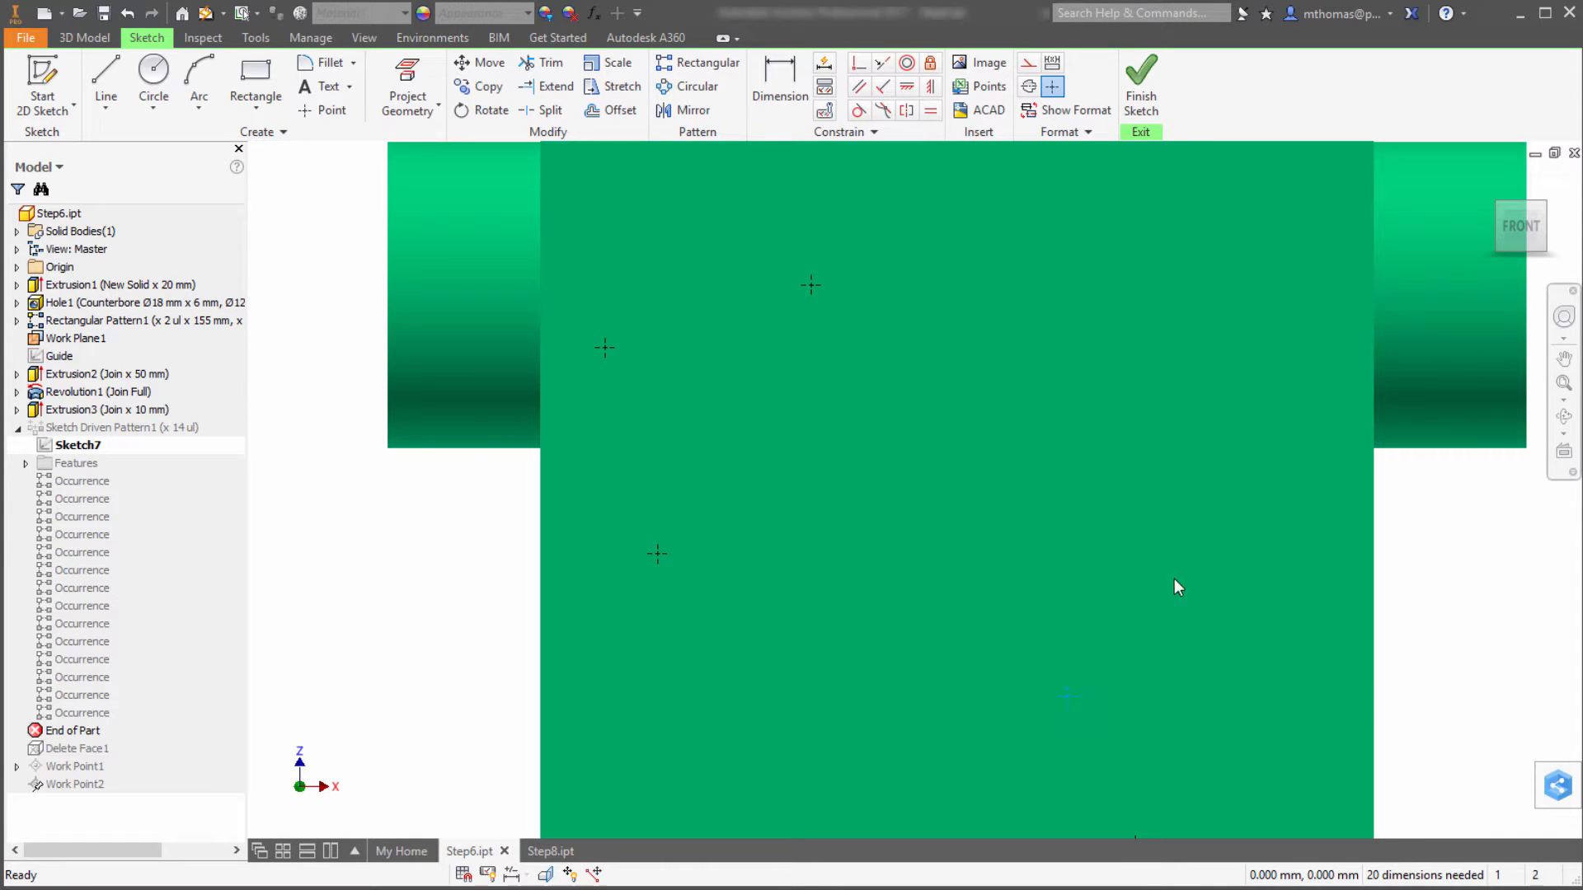
left_click(1140, 86)
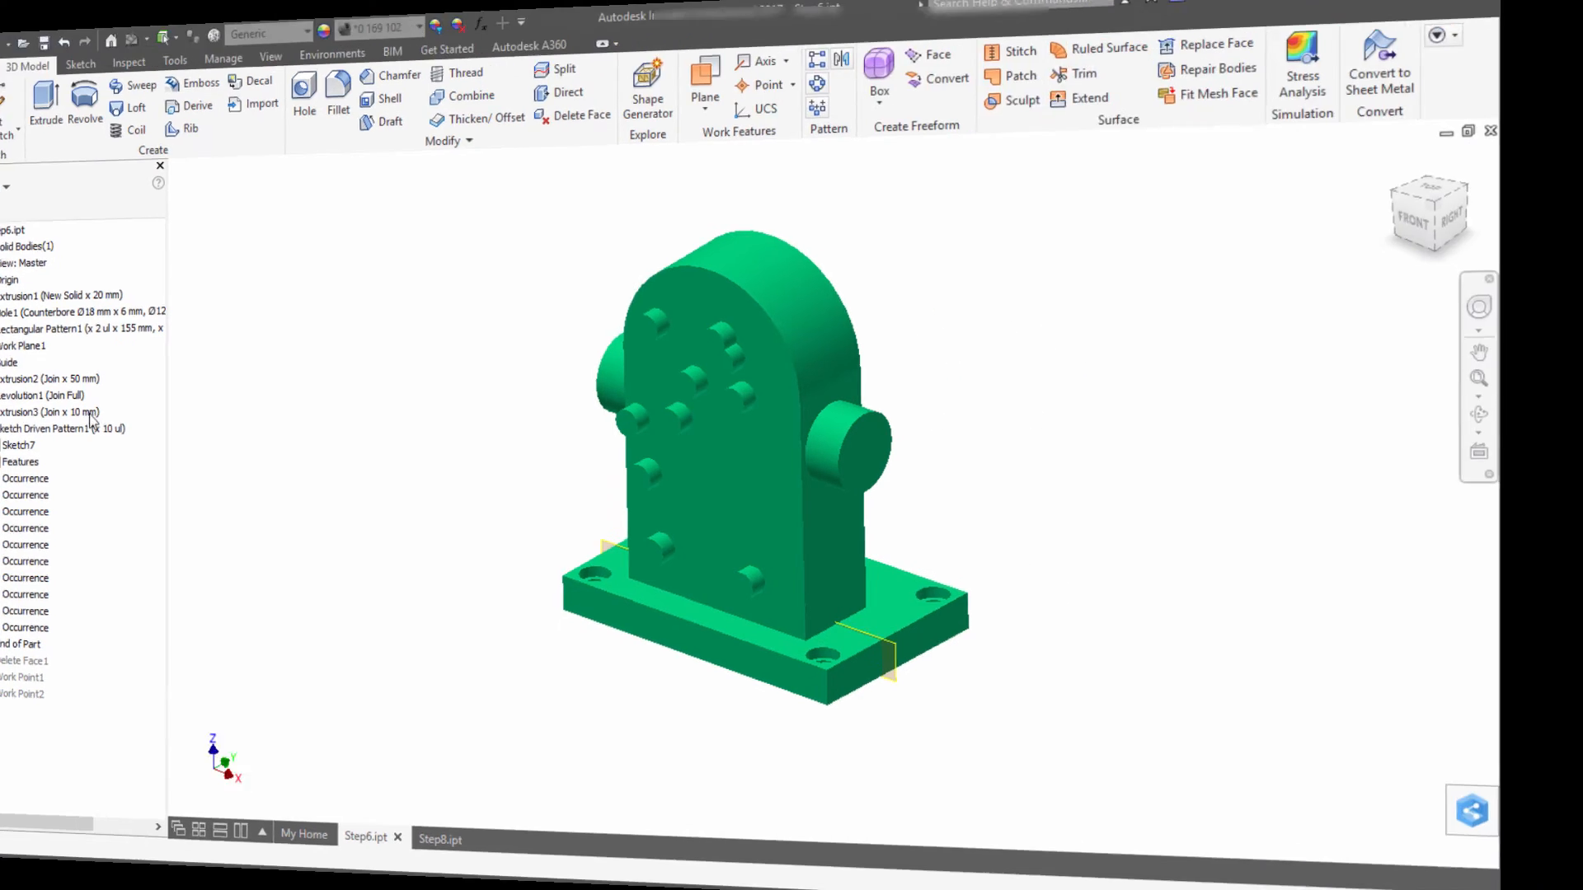
Step: Switch to the Step5.ipt part document
left_click(533, 850)
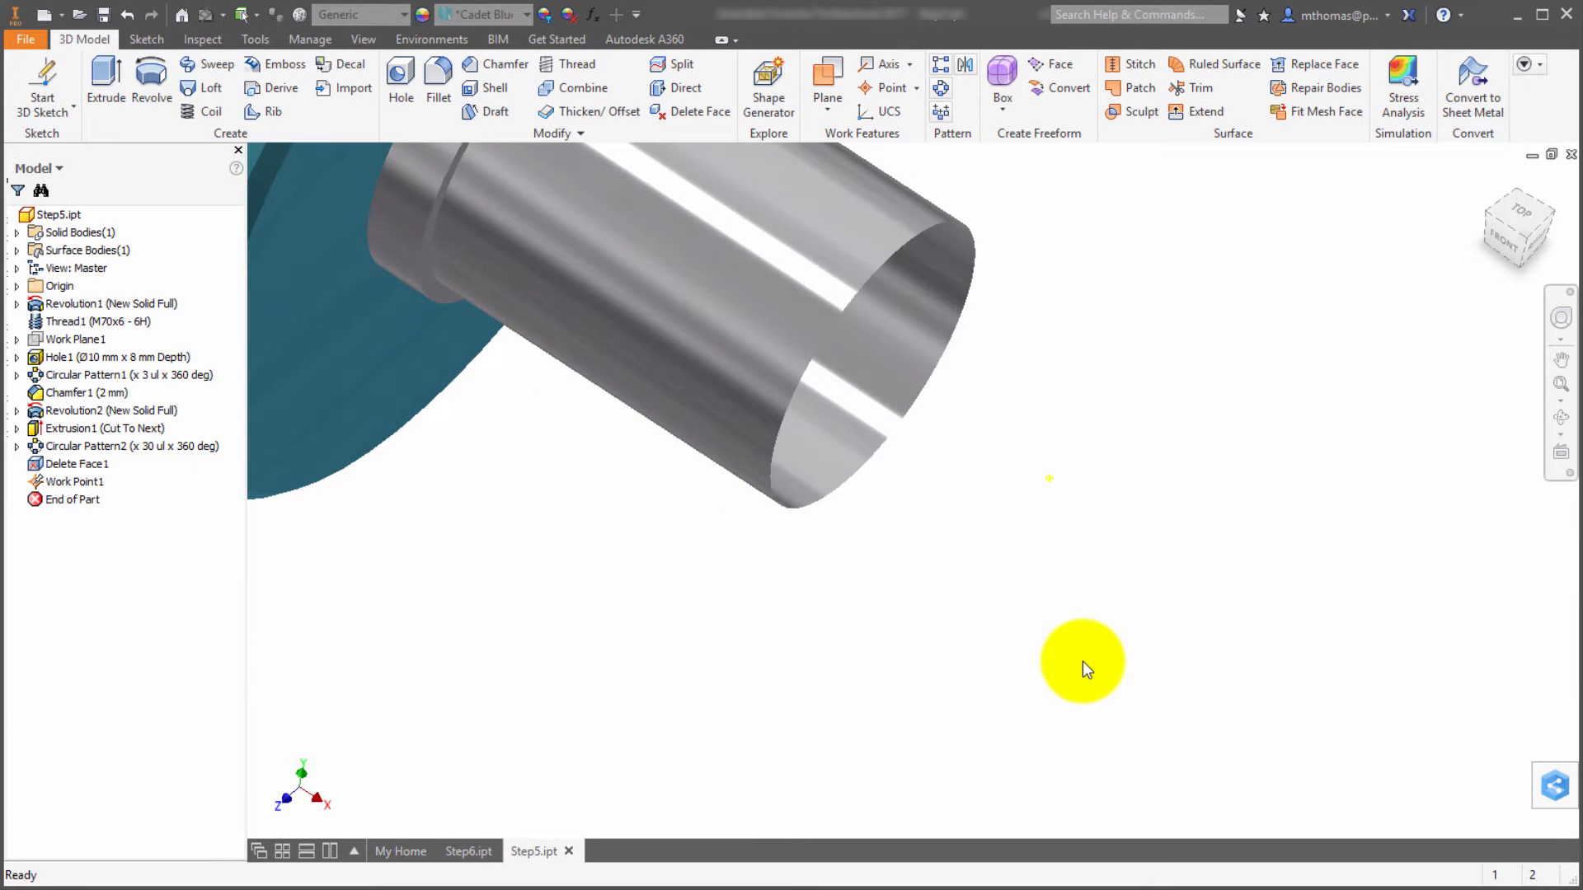
mouse_move(1068, 382)
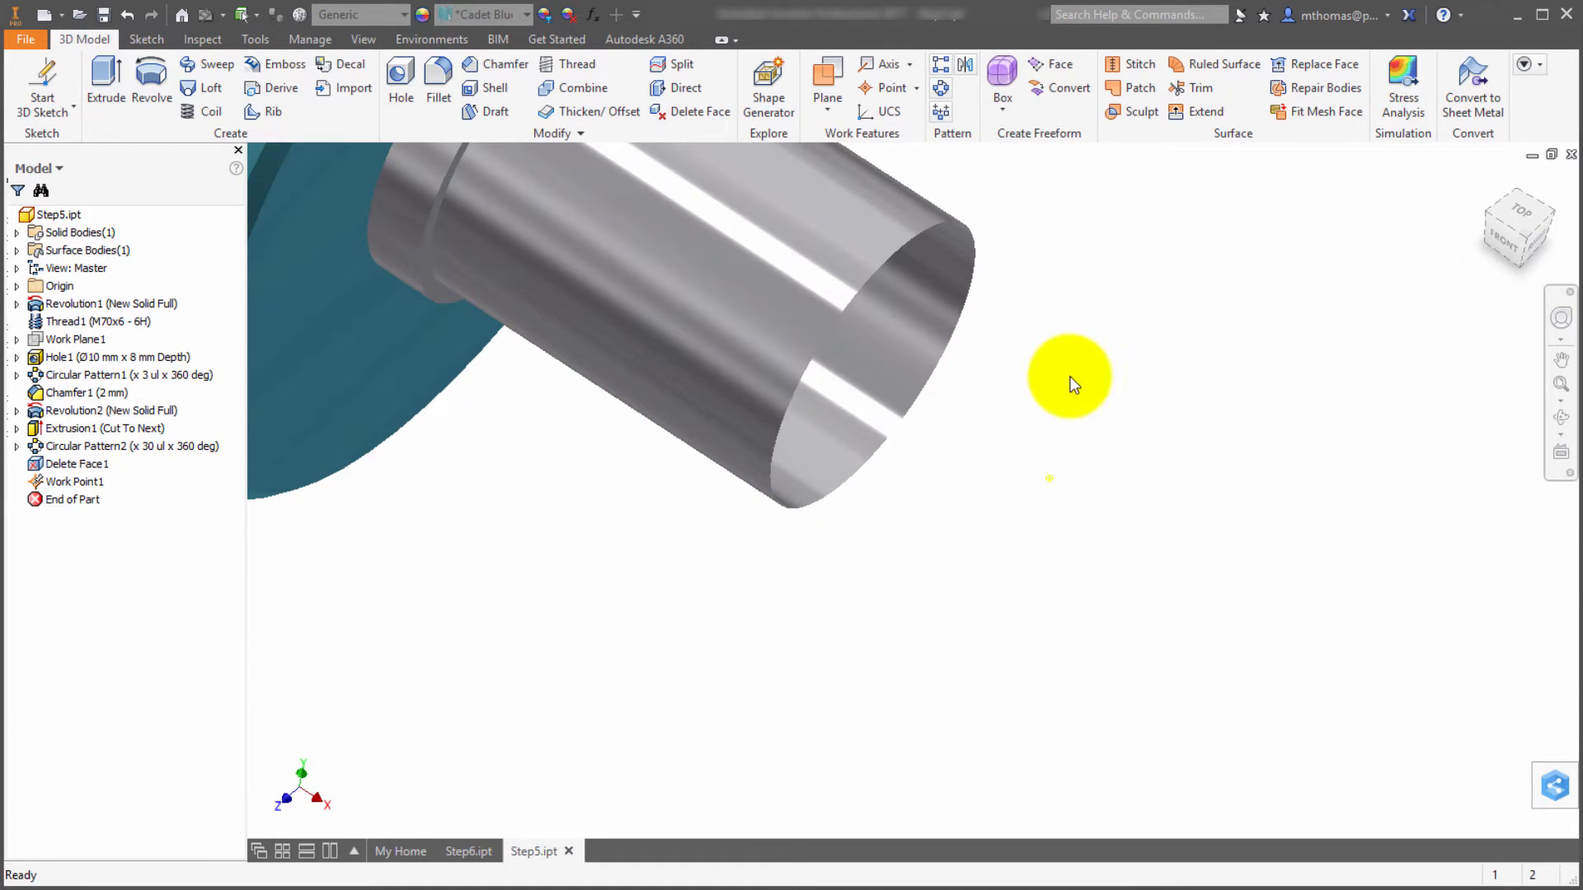
mouse_move(1188, 439)
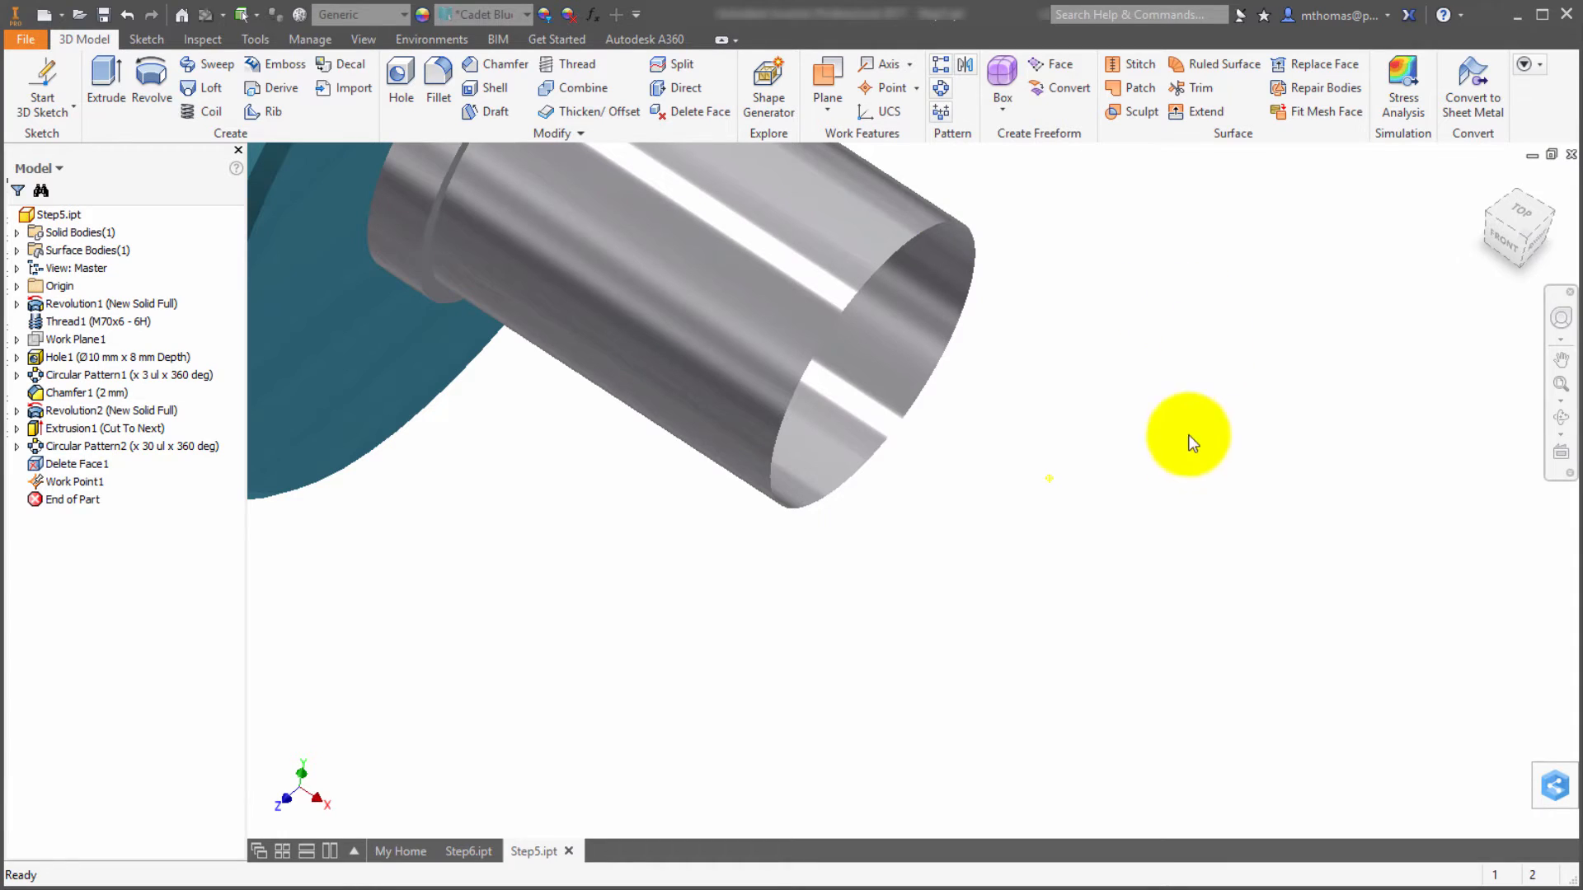
mouse_move(1166, 472)
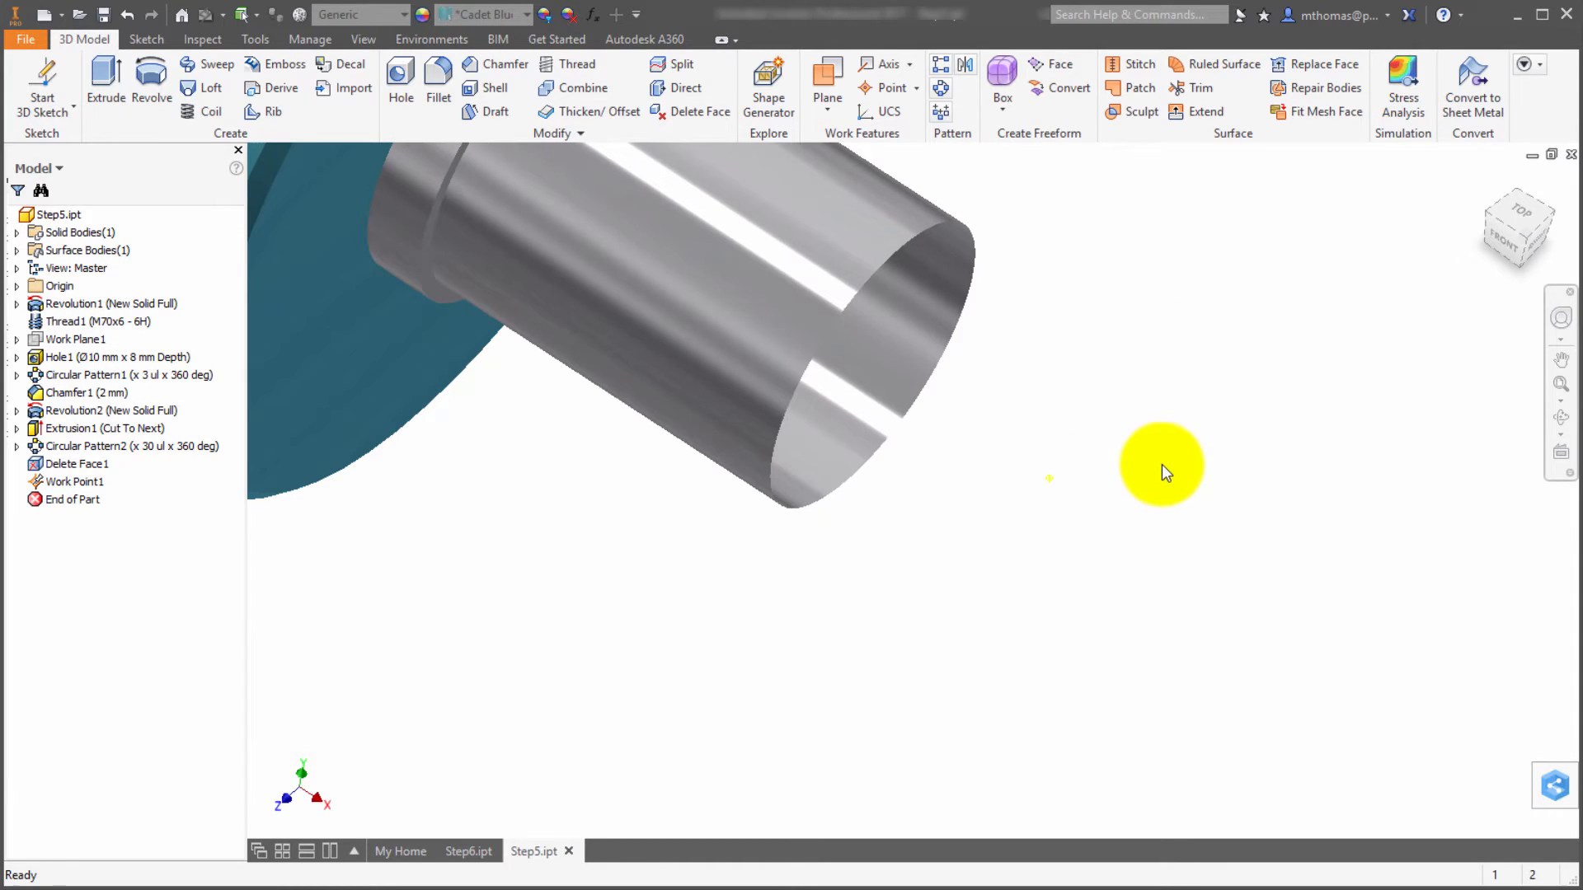
mouse_move(1146, 101)
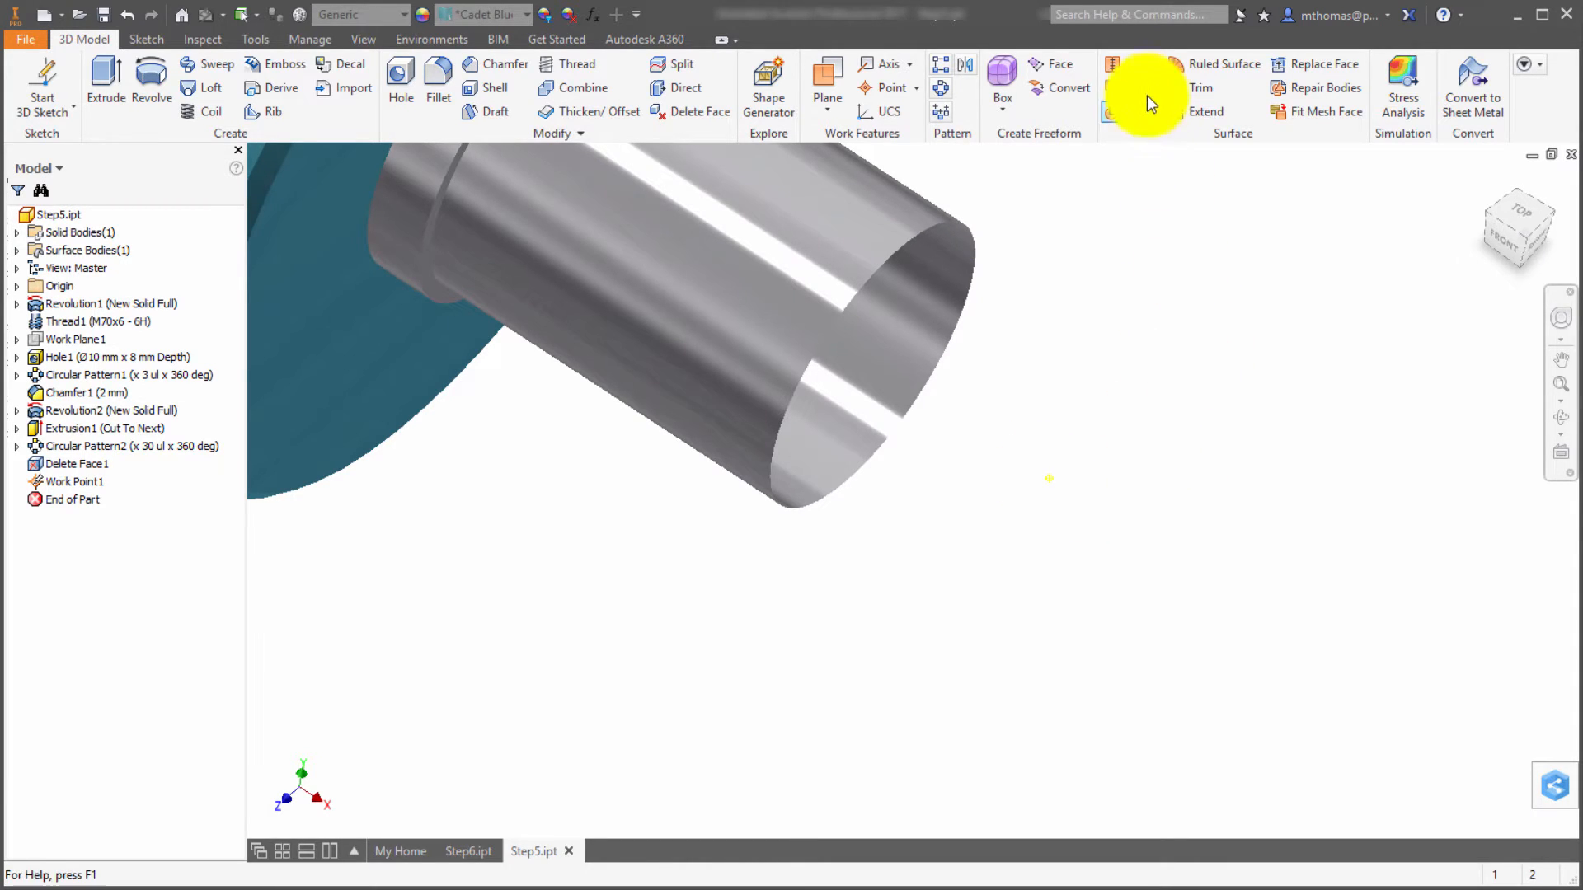
Step: Close the cylinder's open circular edge with a boundary patch guided to Work Point1
left_click(1138, 88)
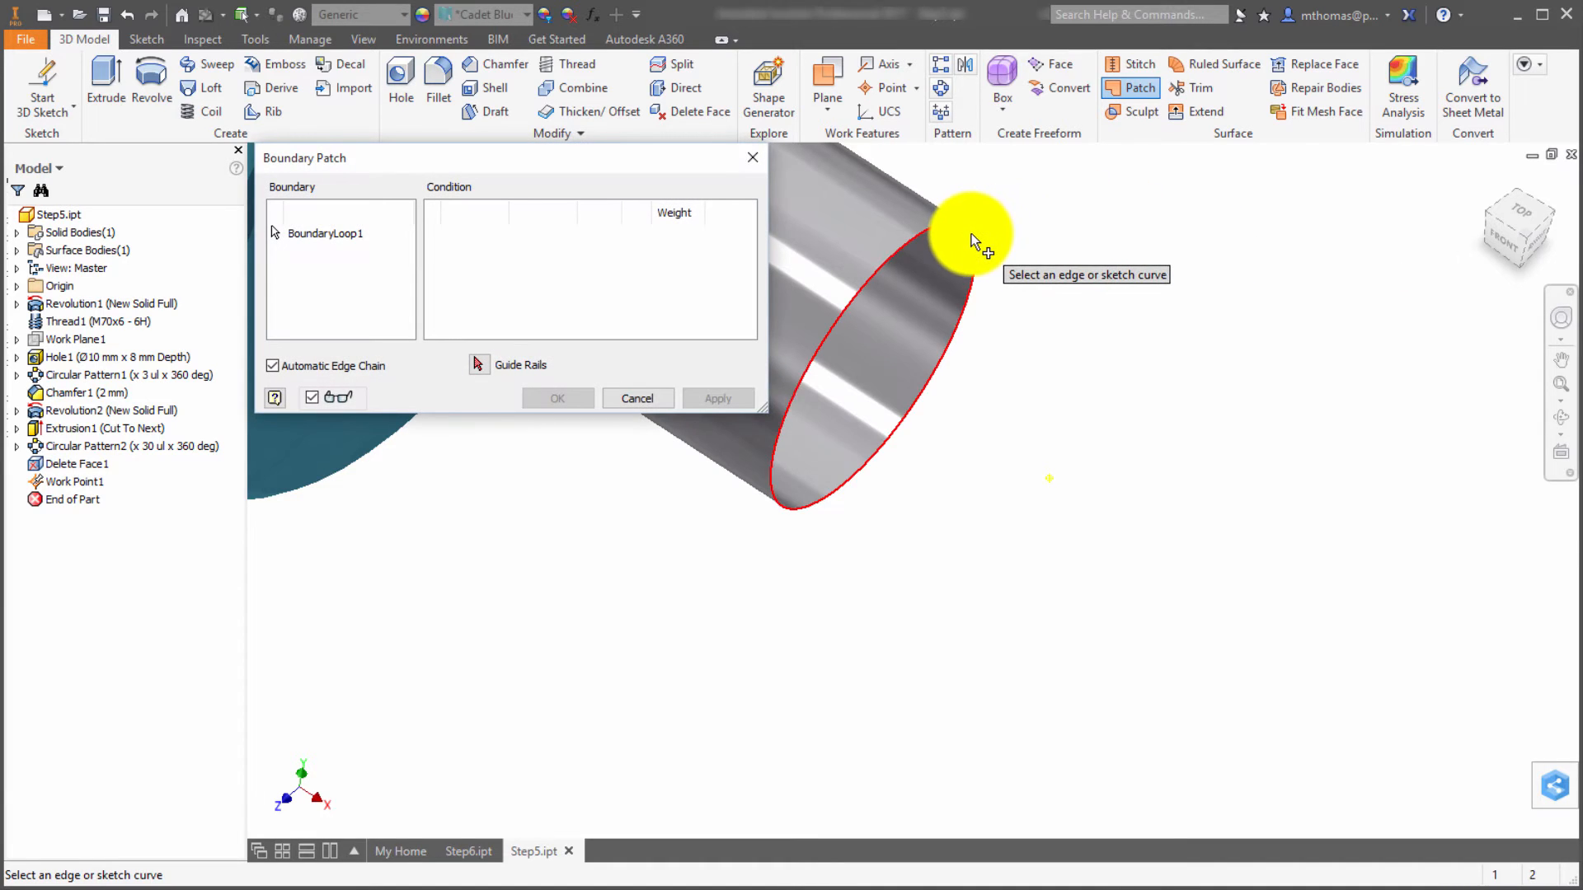
left_click(970, 233)
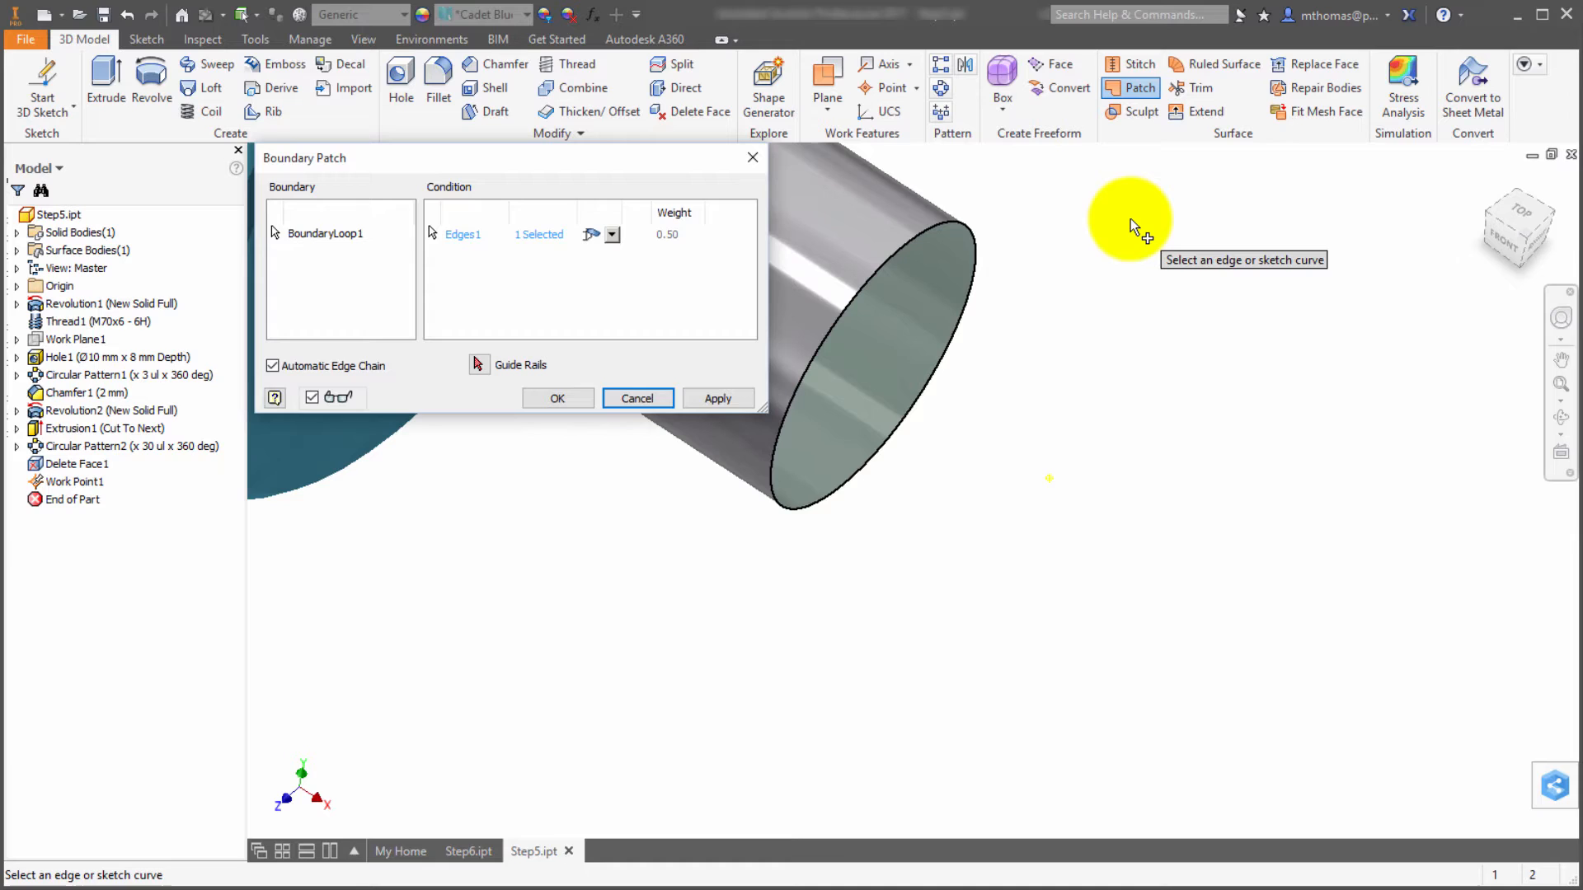
mouse_move(1120, 221)
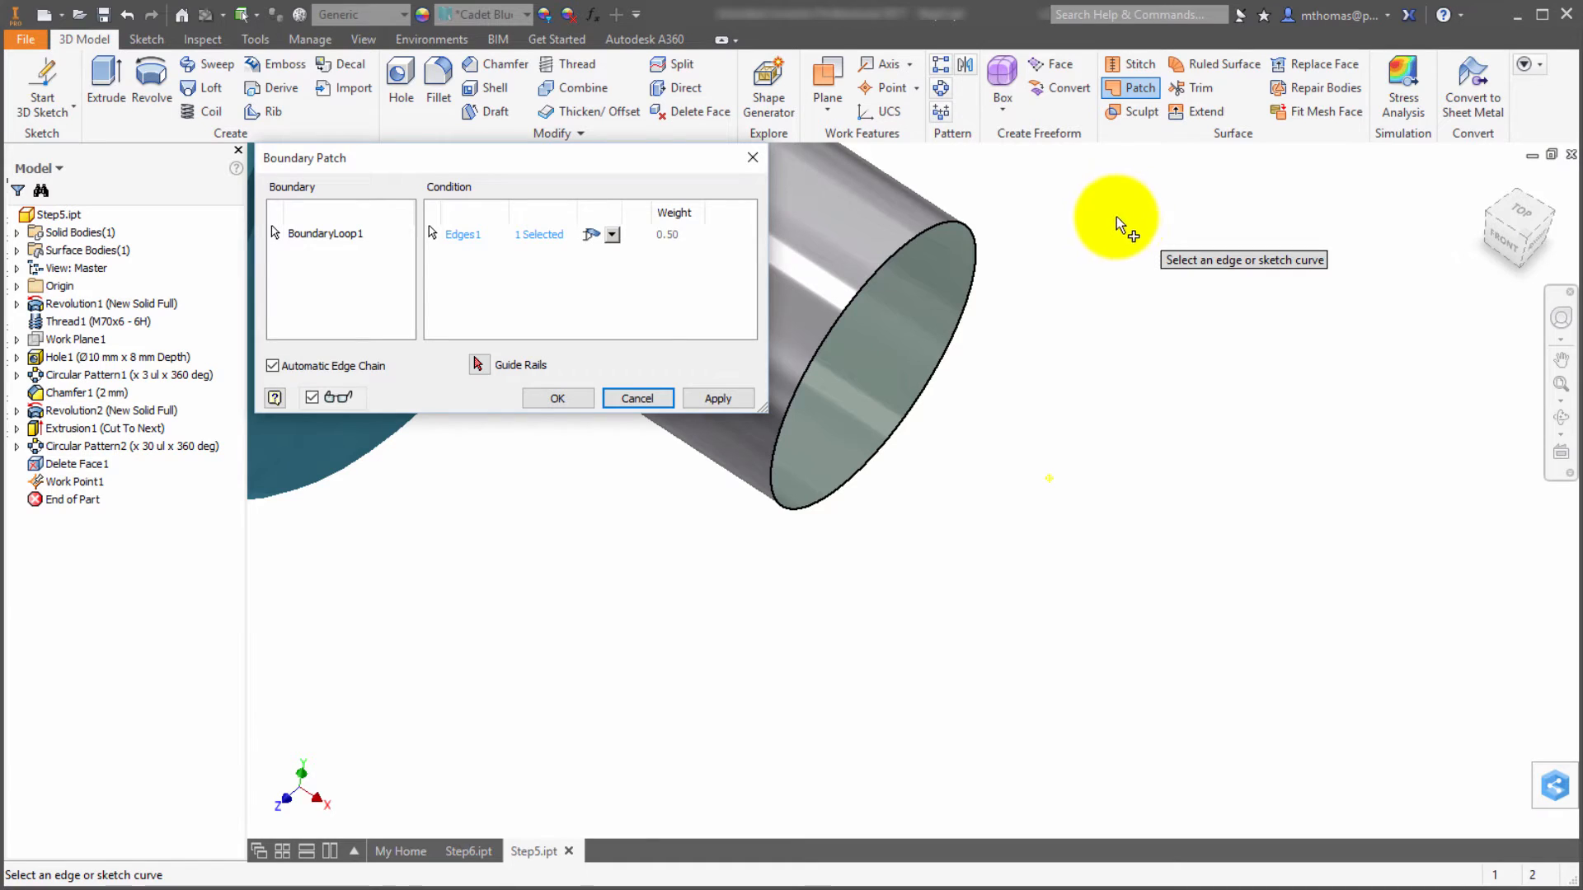
mouse_move(966, 674)
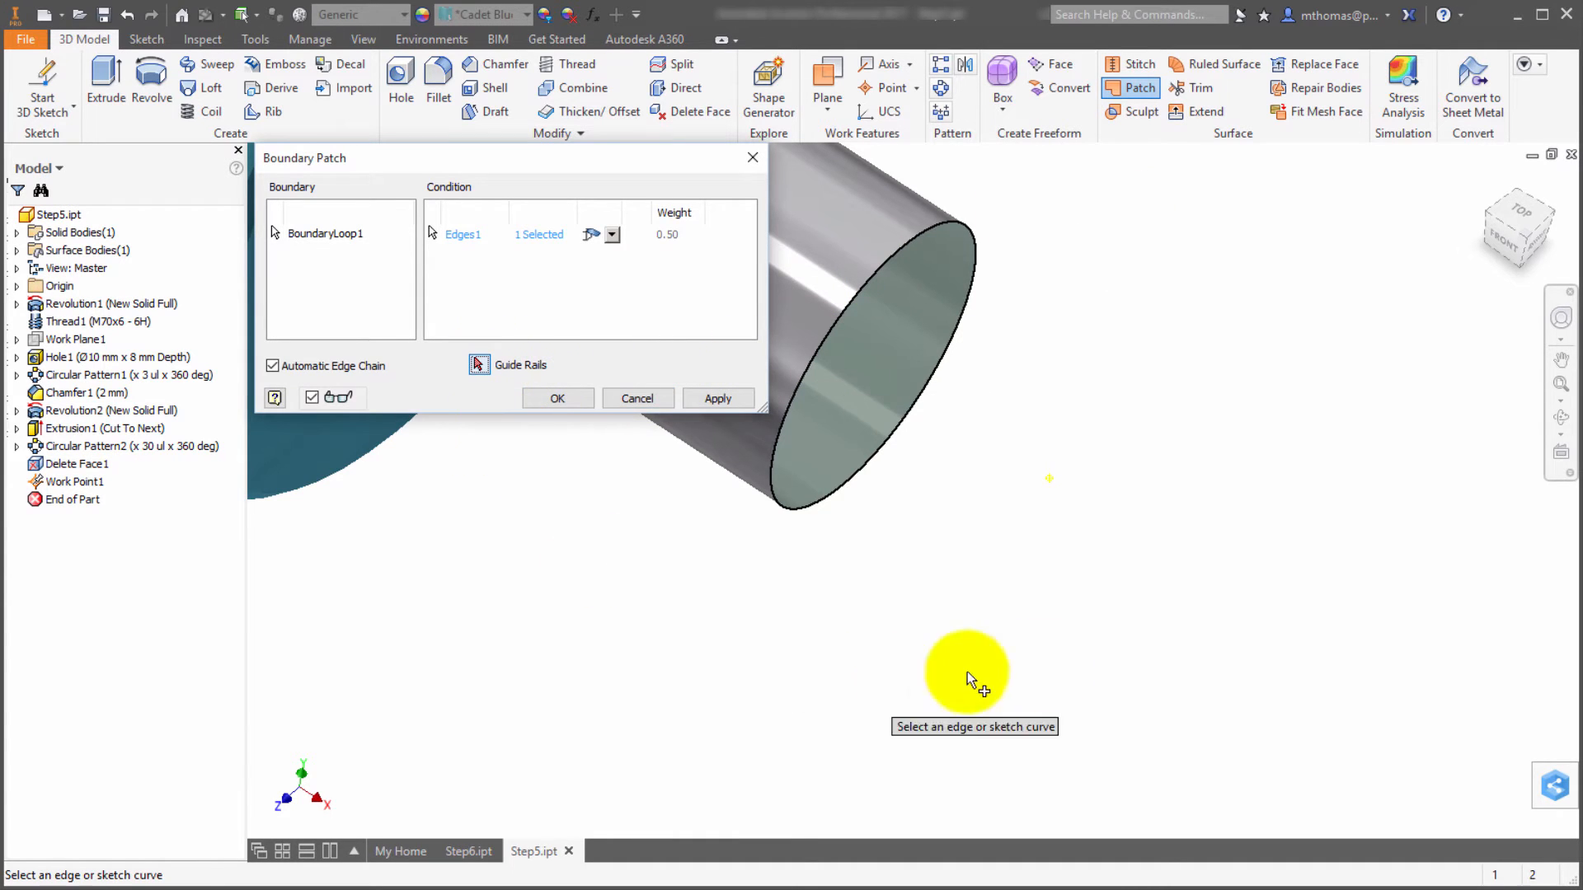
mouse_move(1129, 606)
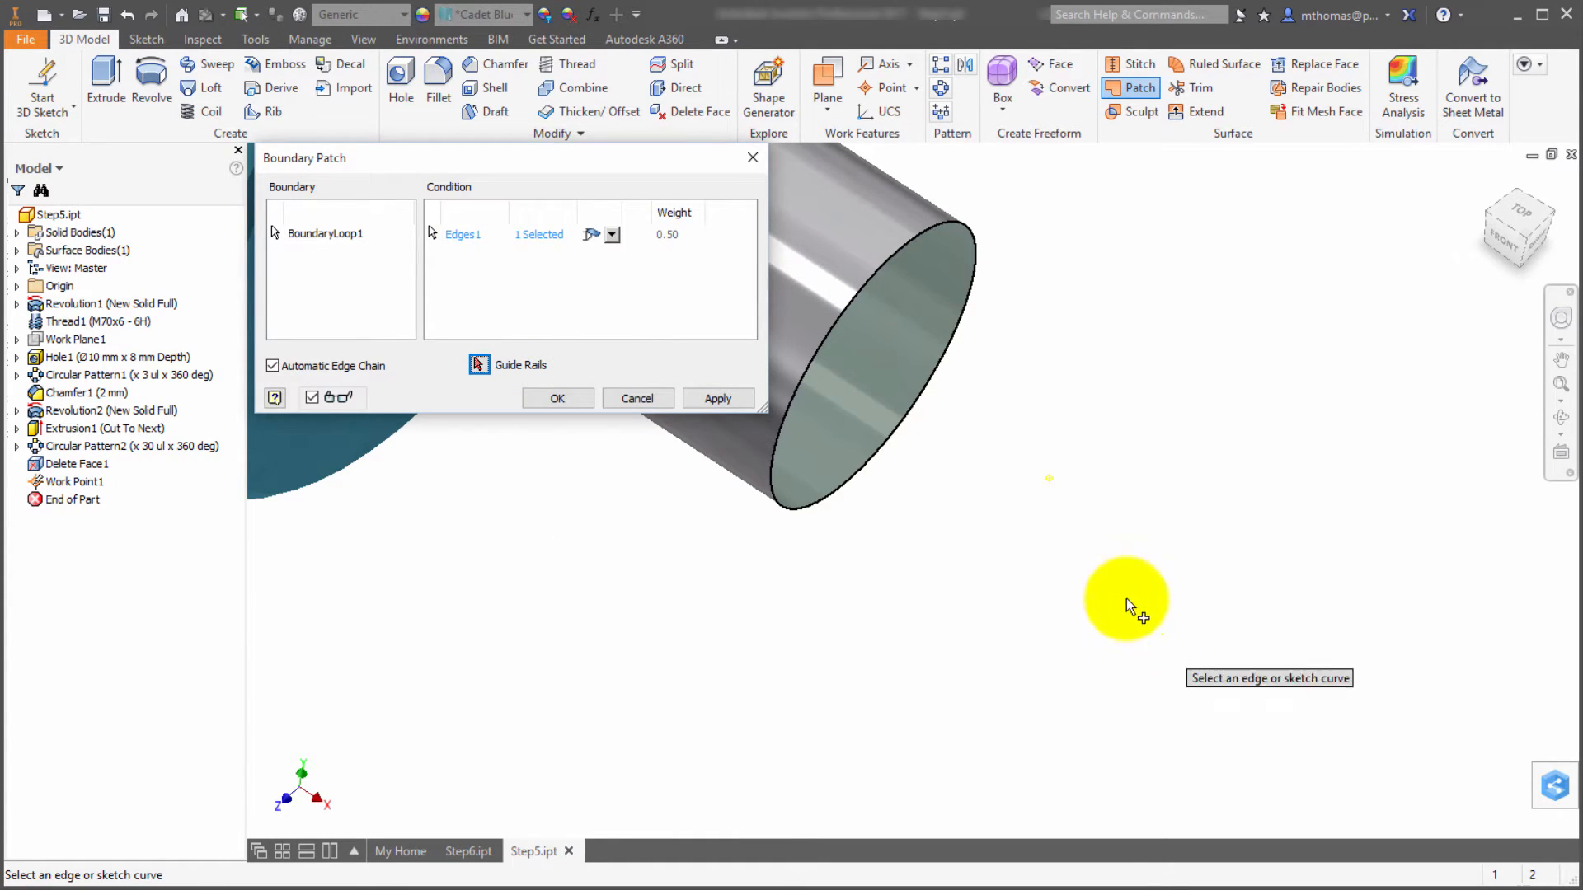
mouse_move(1052, 488)
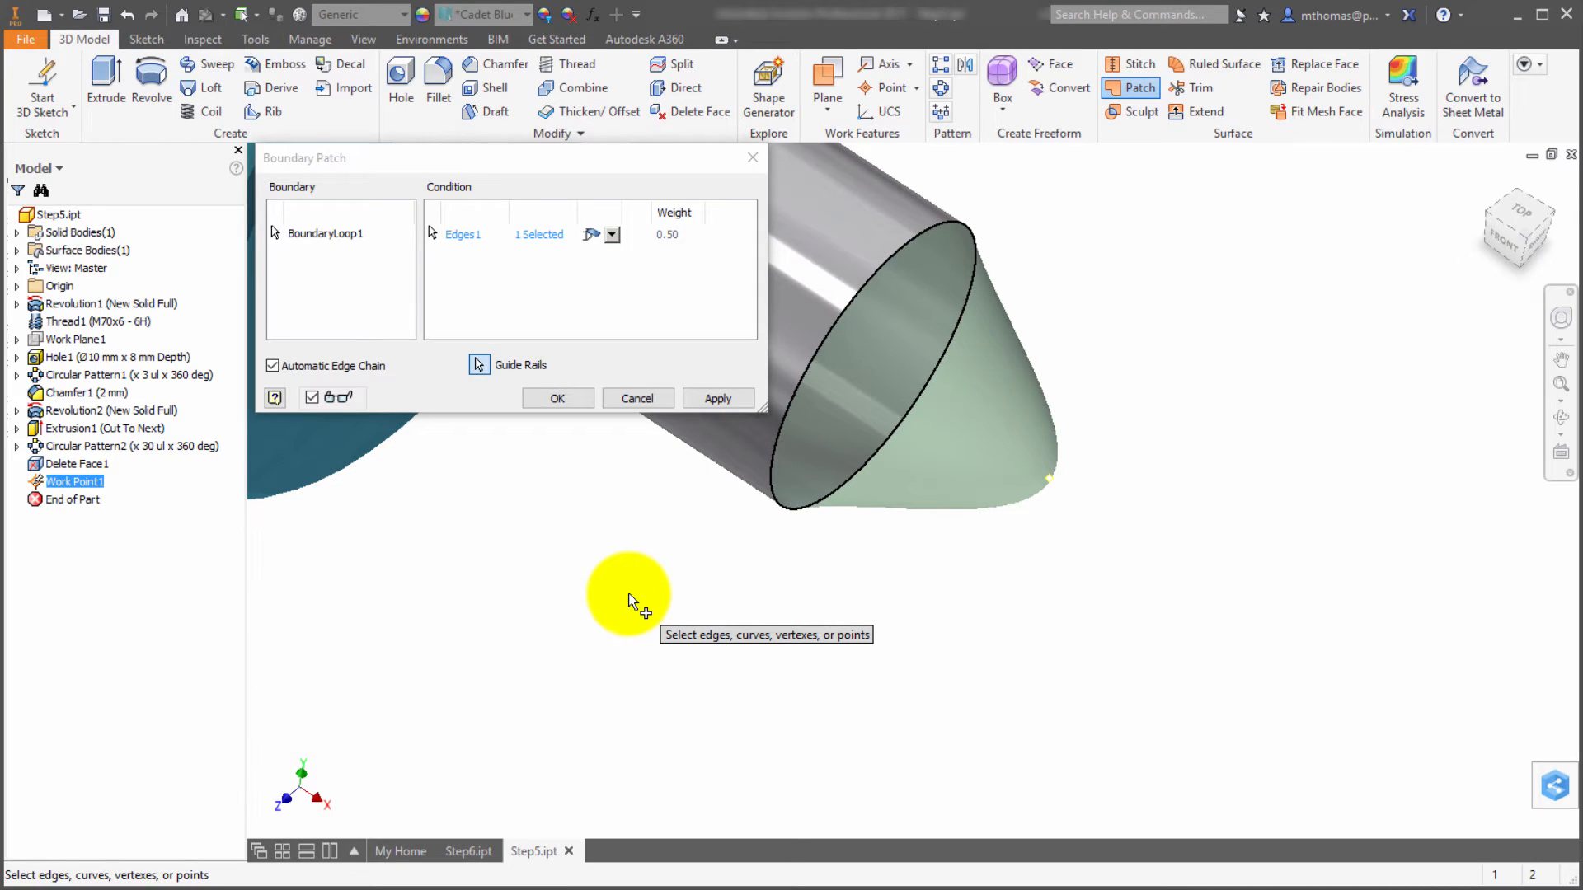
mouse_move(621, 576)
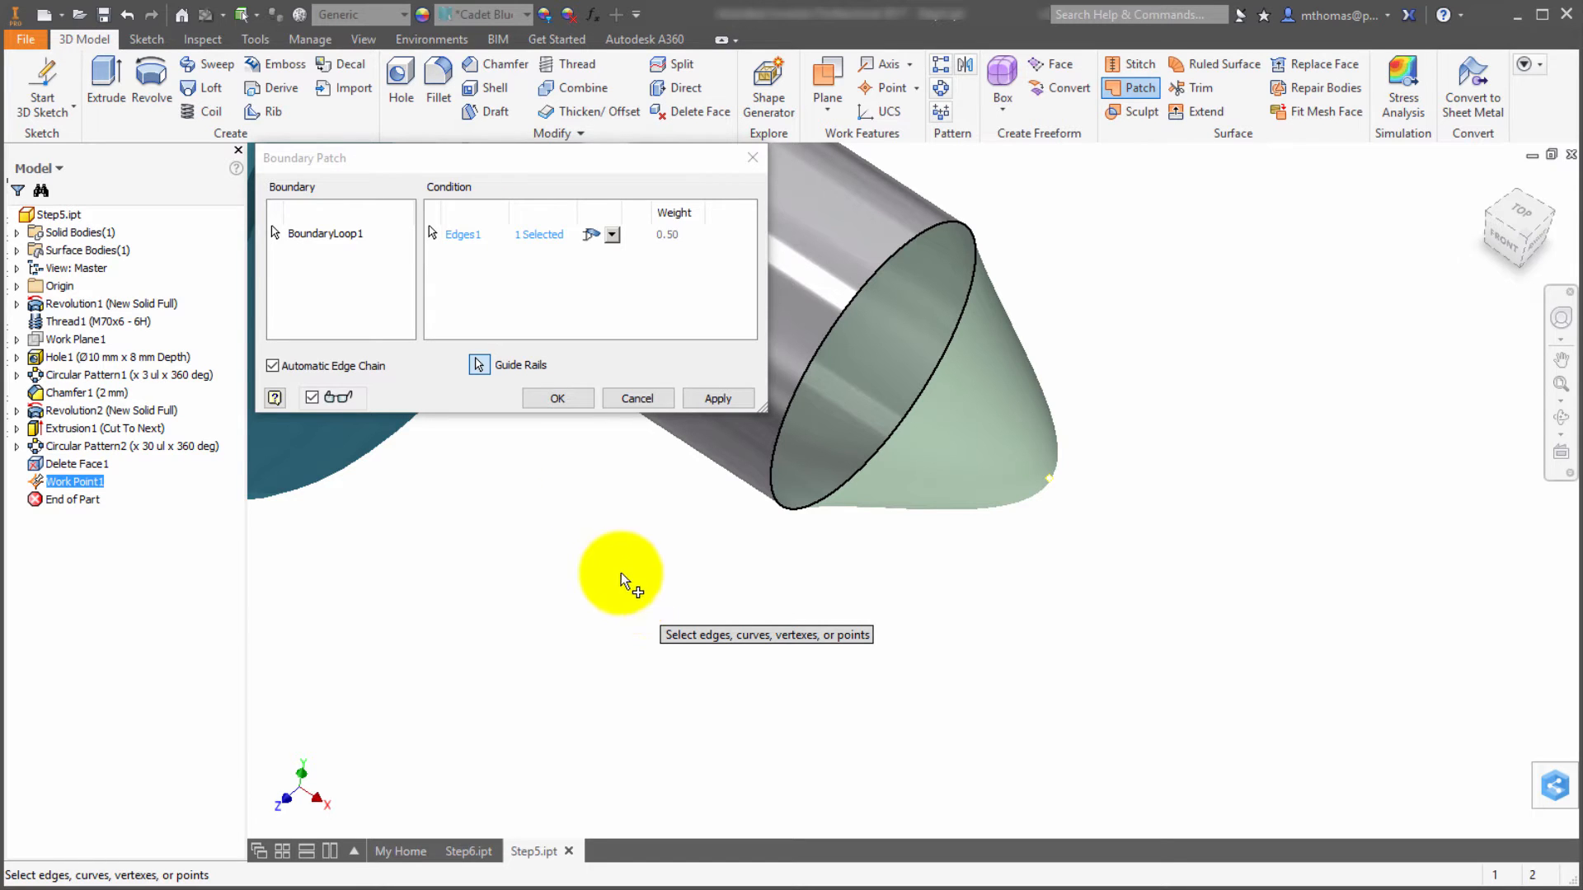
left_click(557, 396)
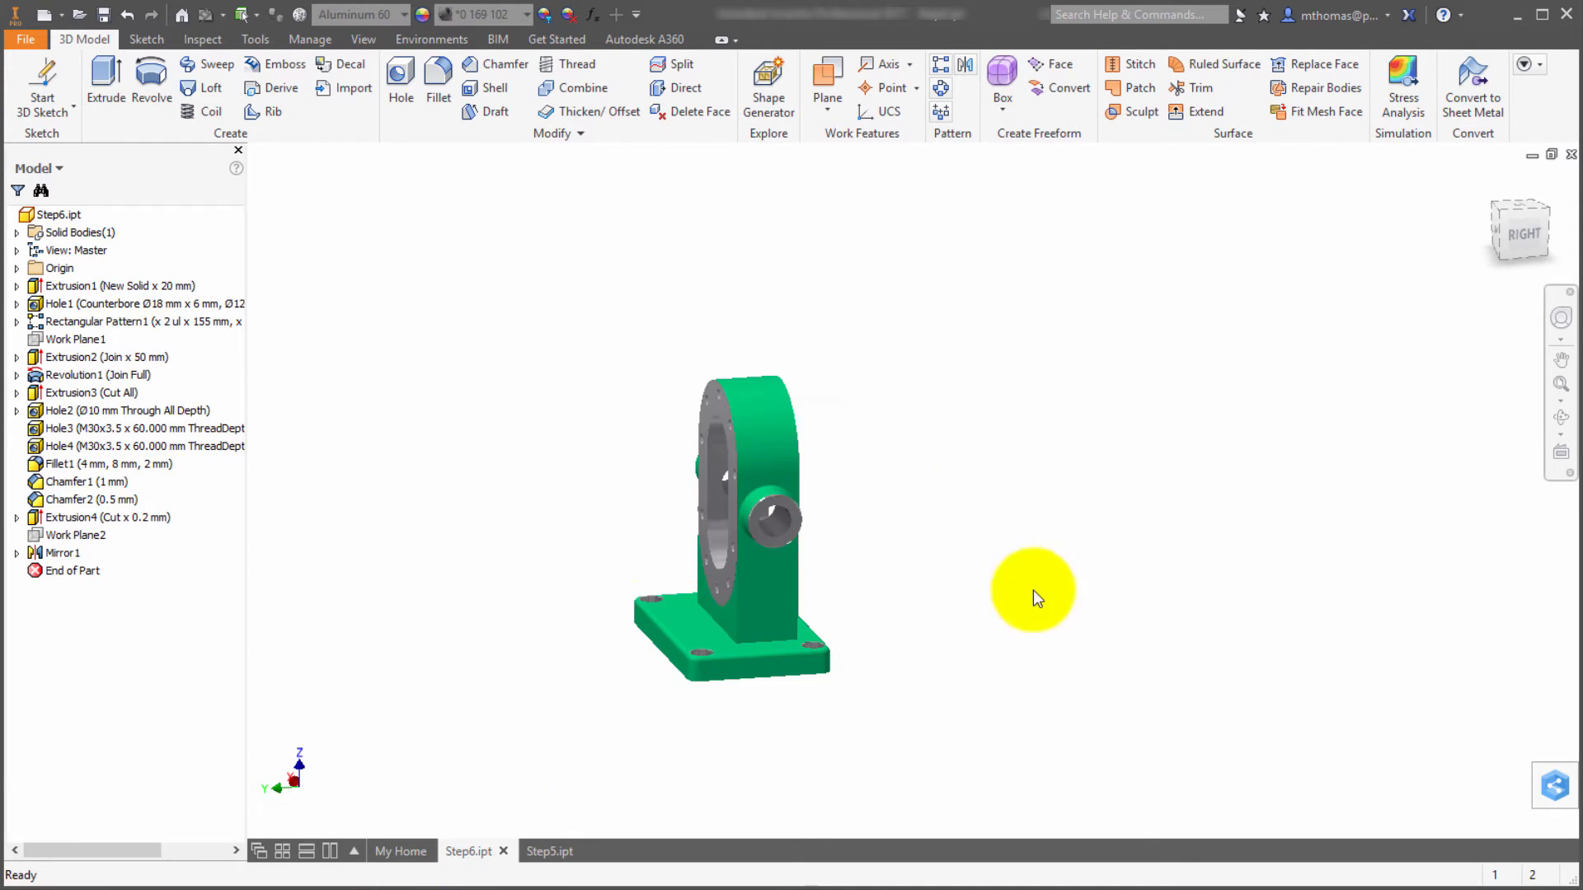
mouse_move(969, 616)
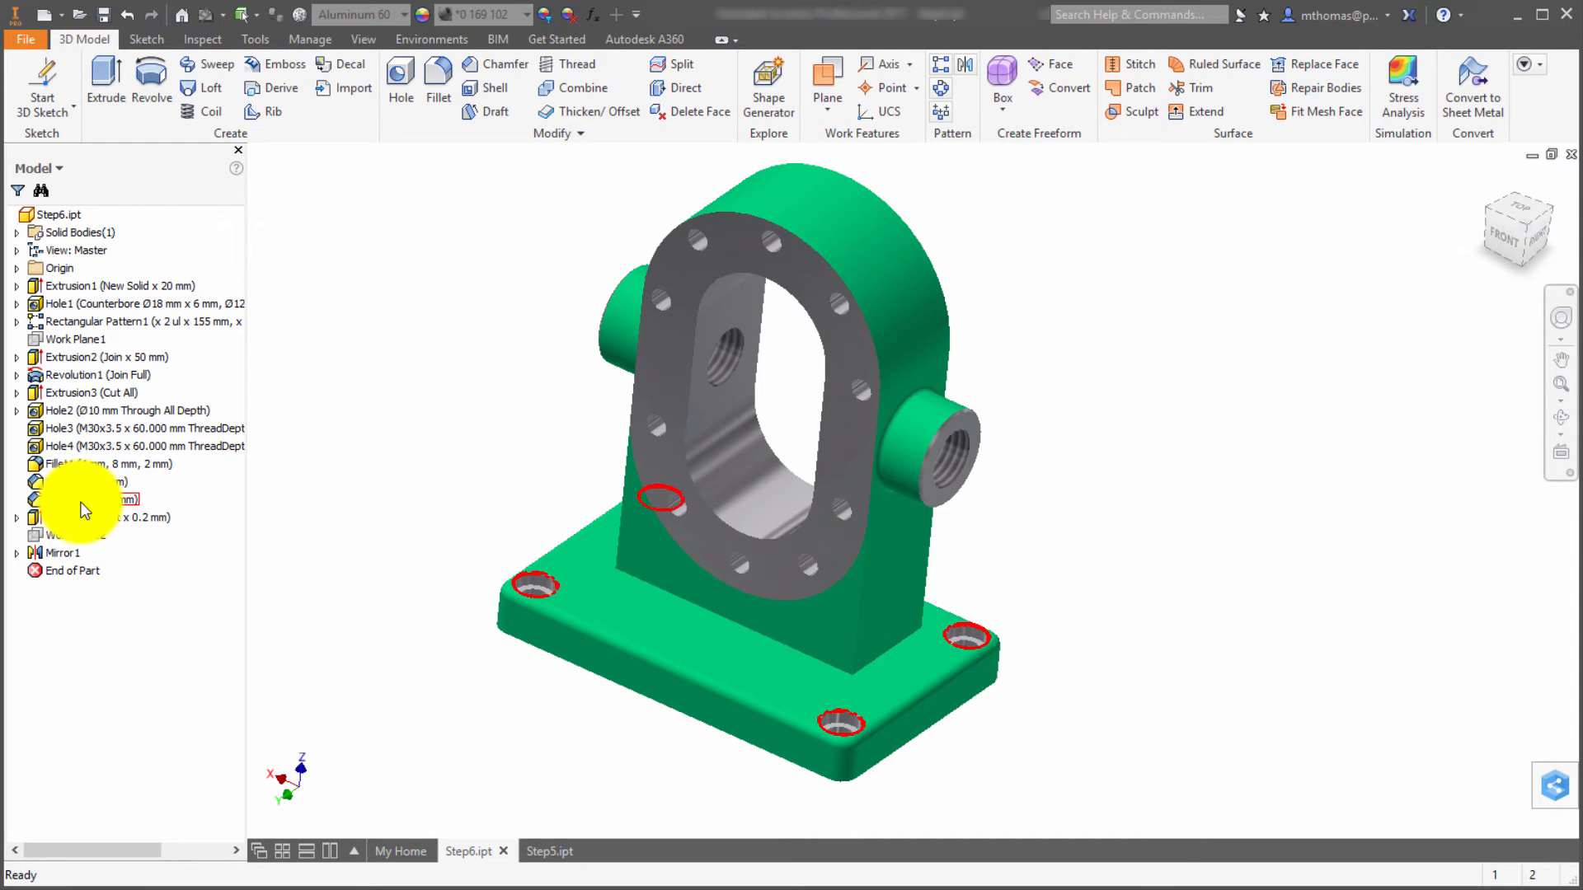
Step: Open the Relationships dialog for Chamfer2 from its browser context menu
right_click(84, 507)
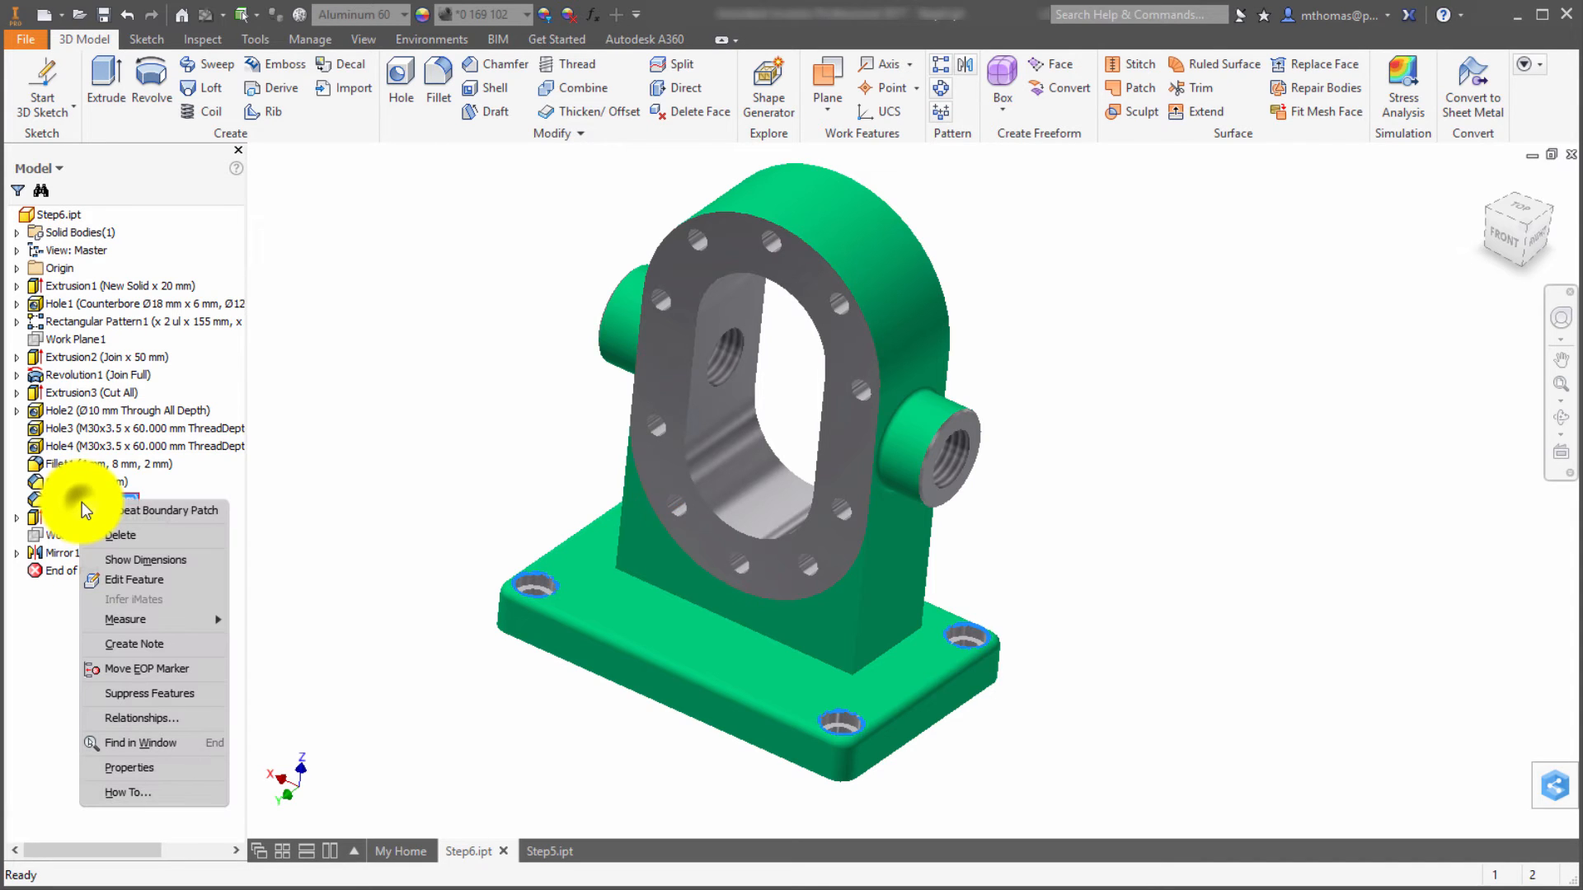
left_click(140, 718)
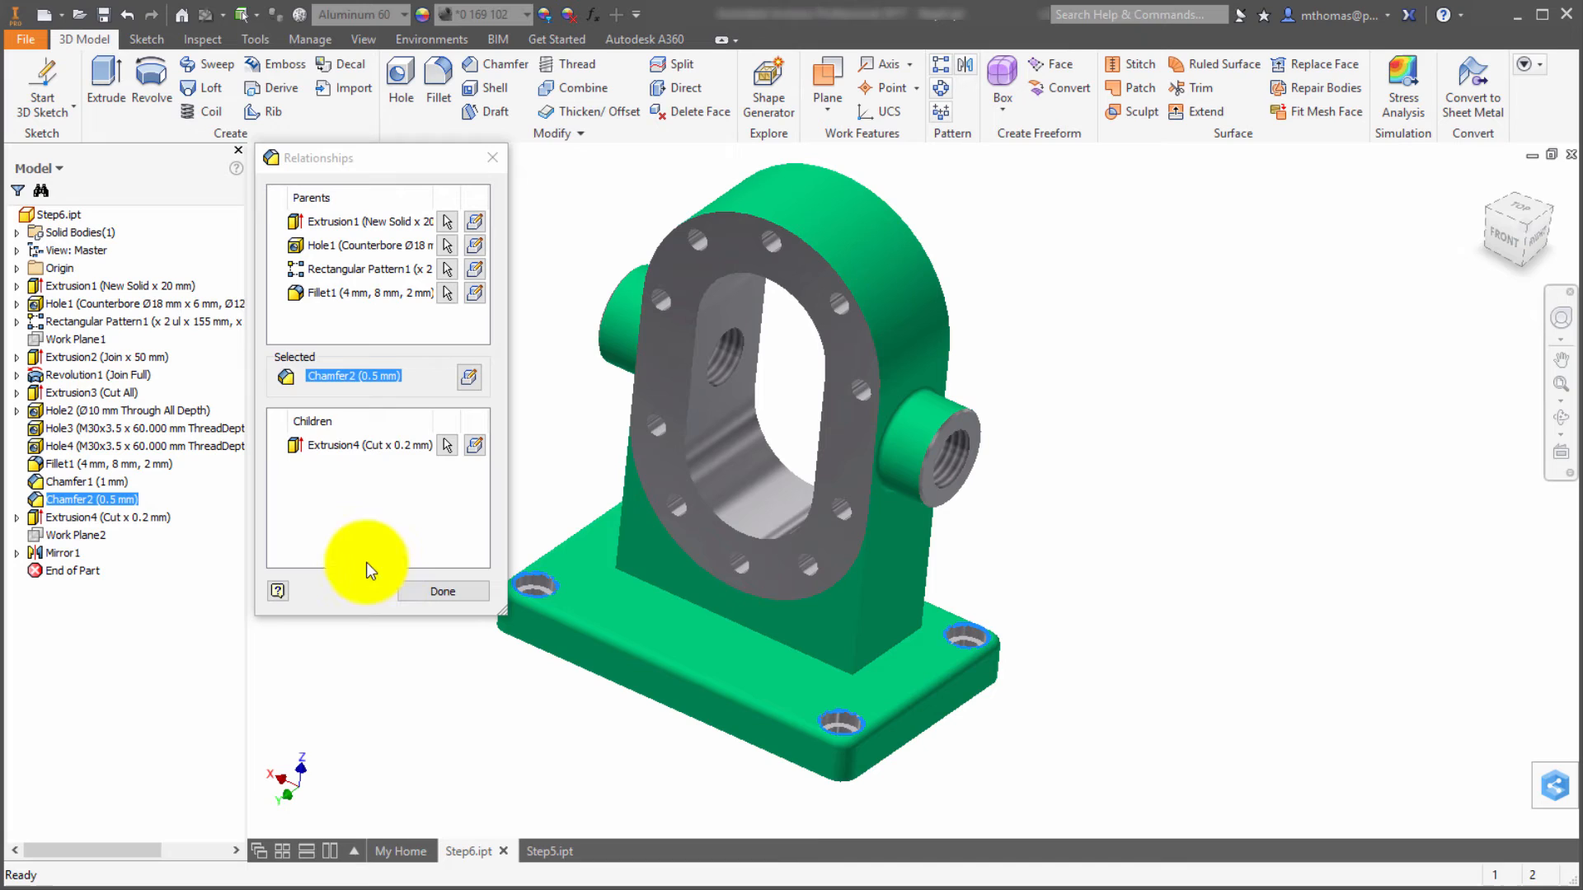
mouse_move(348, 383)
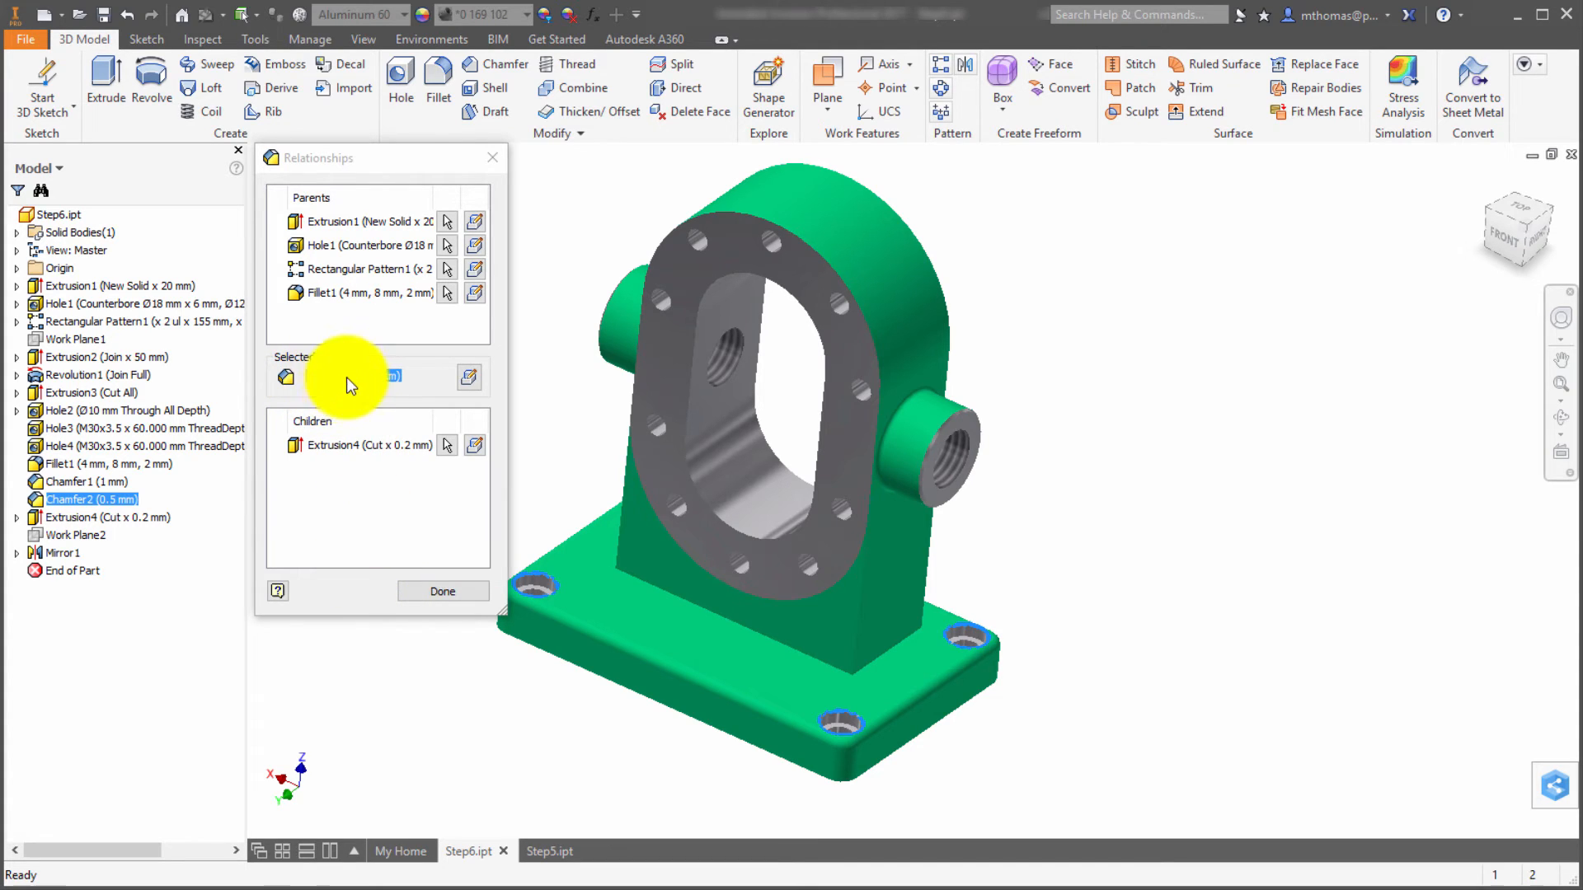
Step: Step through Extrusion4, Extrusion2 and Sketch6 relationships, then close the dialog with Done
left_click(369, 445)
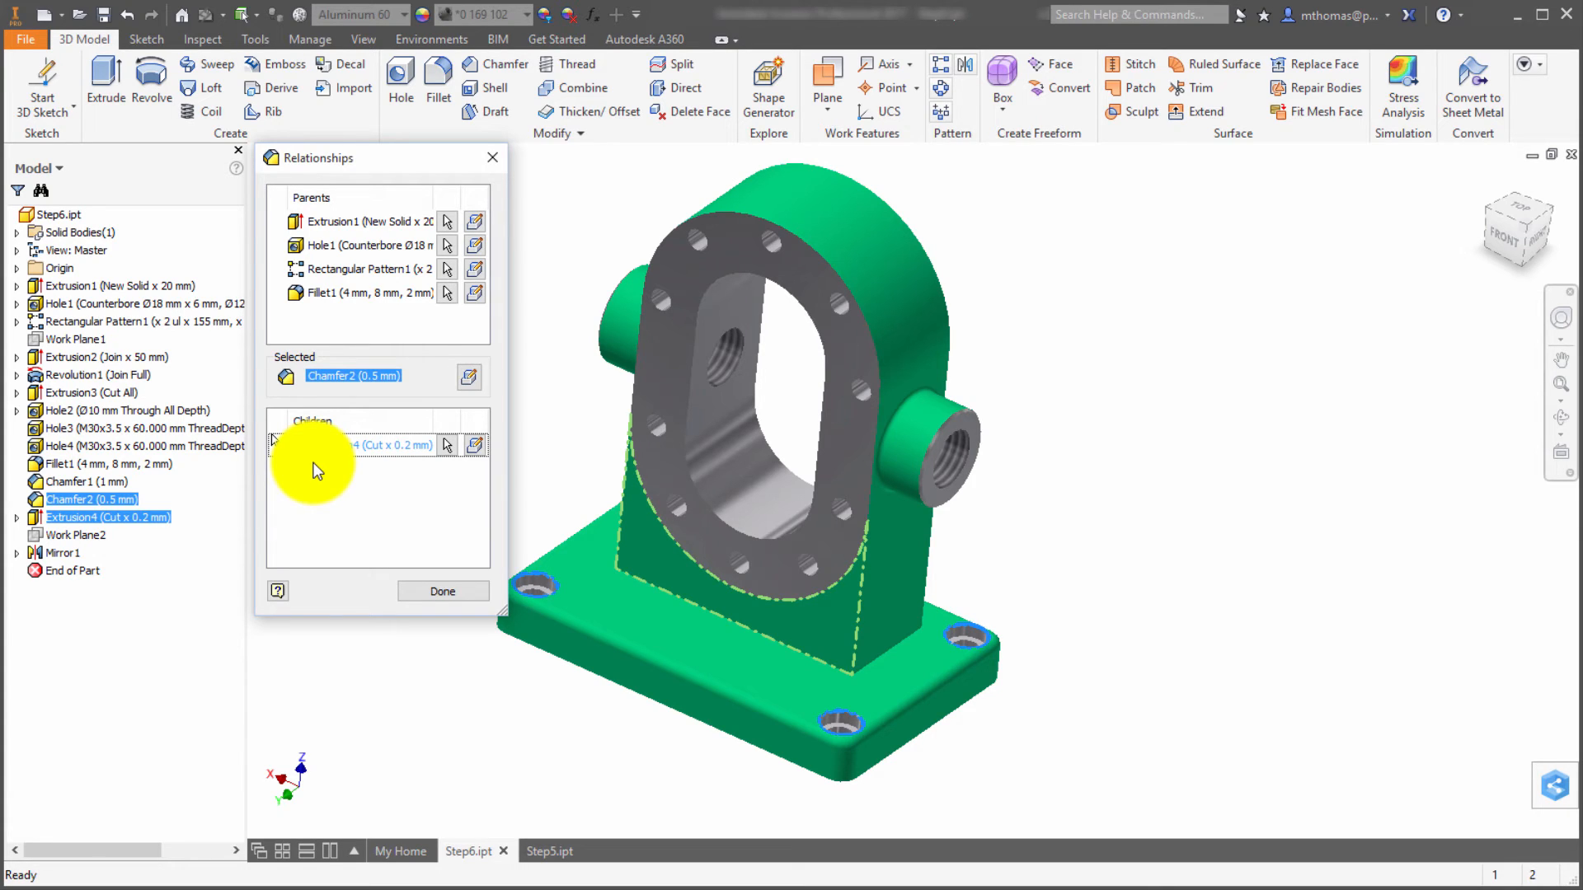
left_click(108, 517)
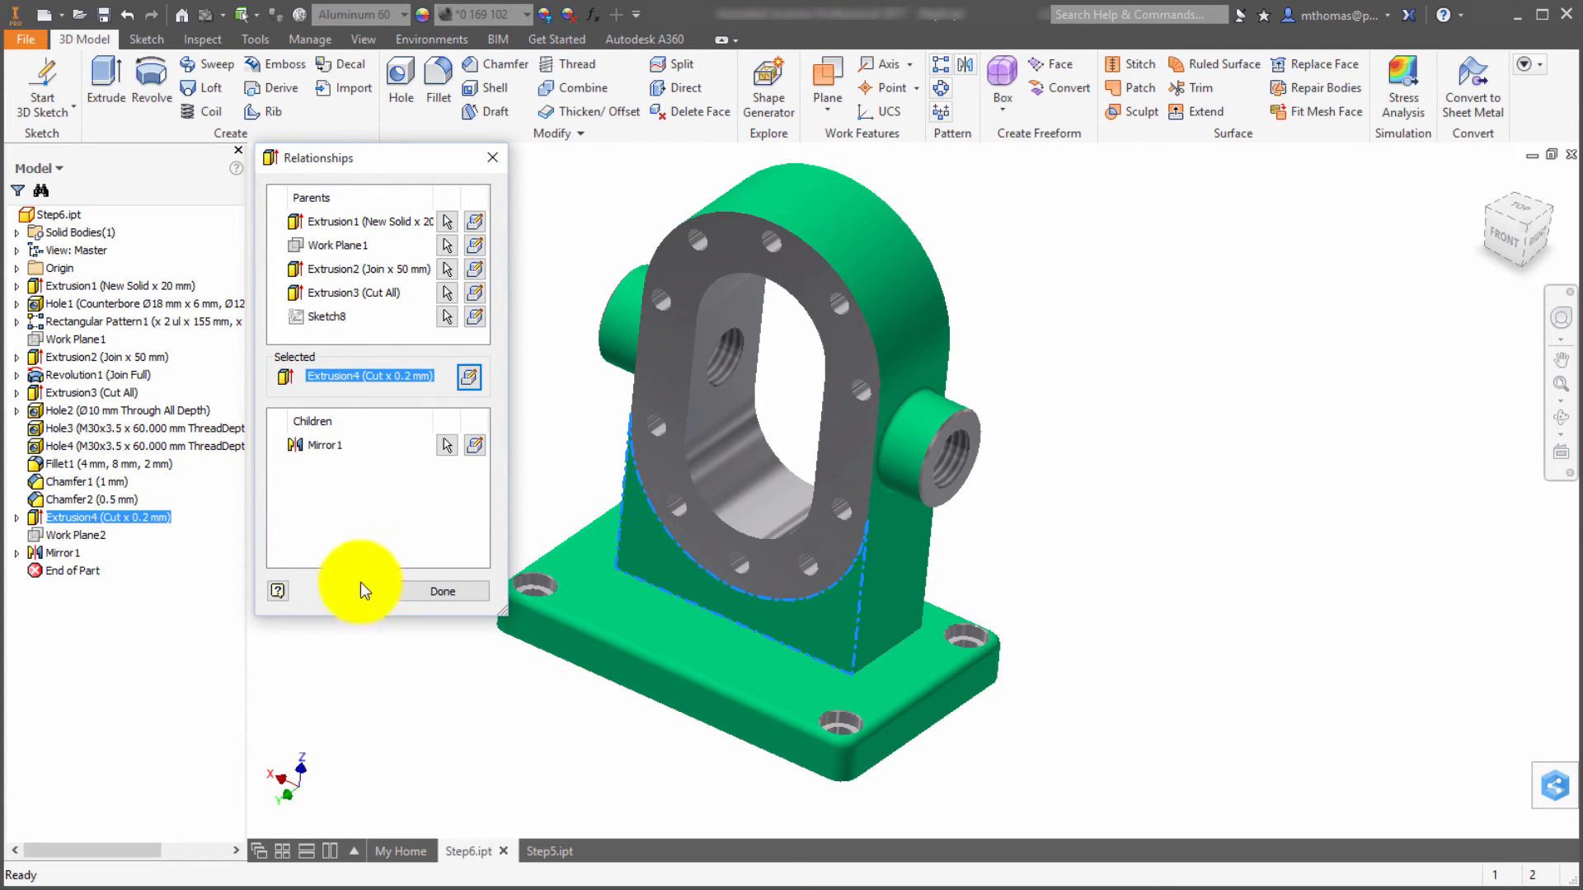
mouse_move(479, 450)
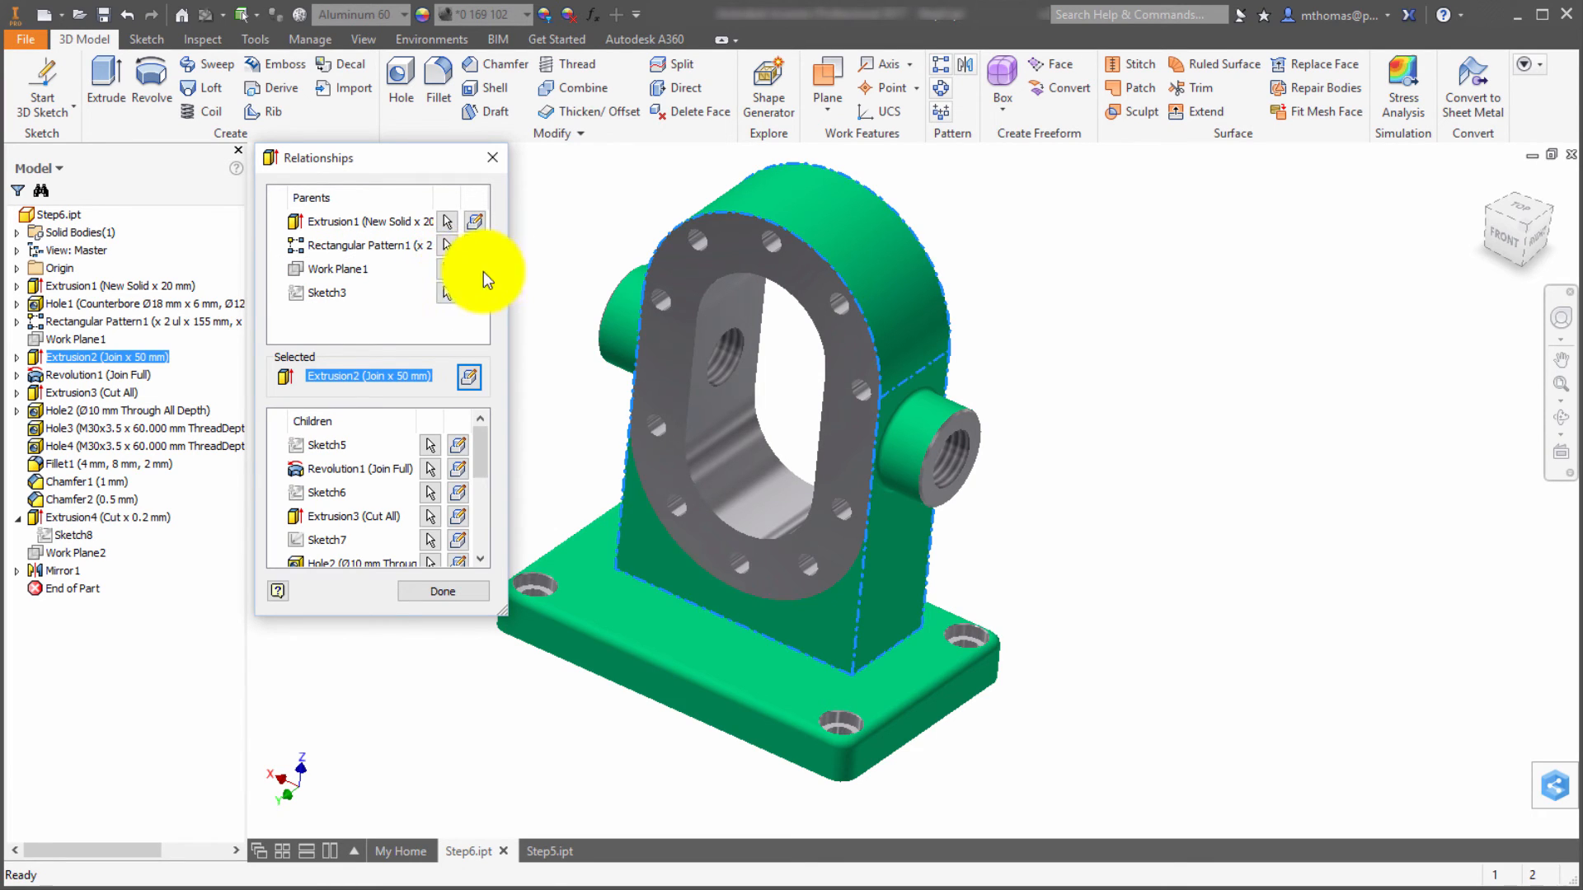
mouse_move(475, 289)
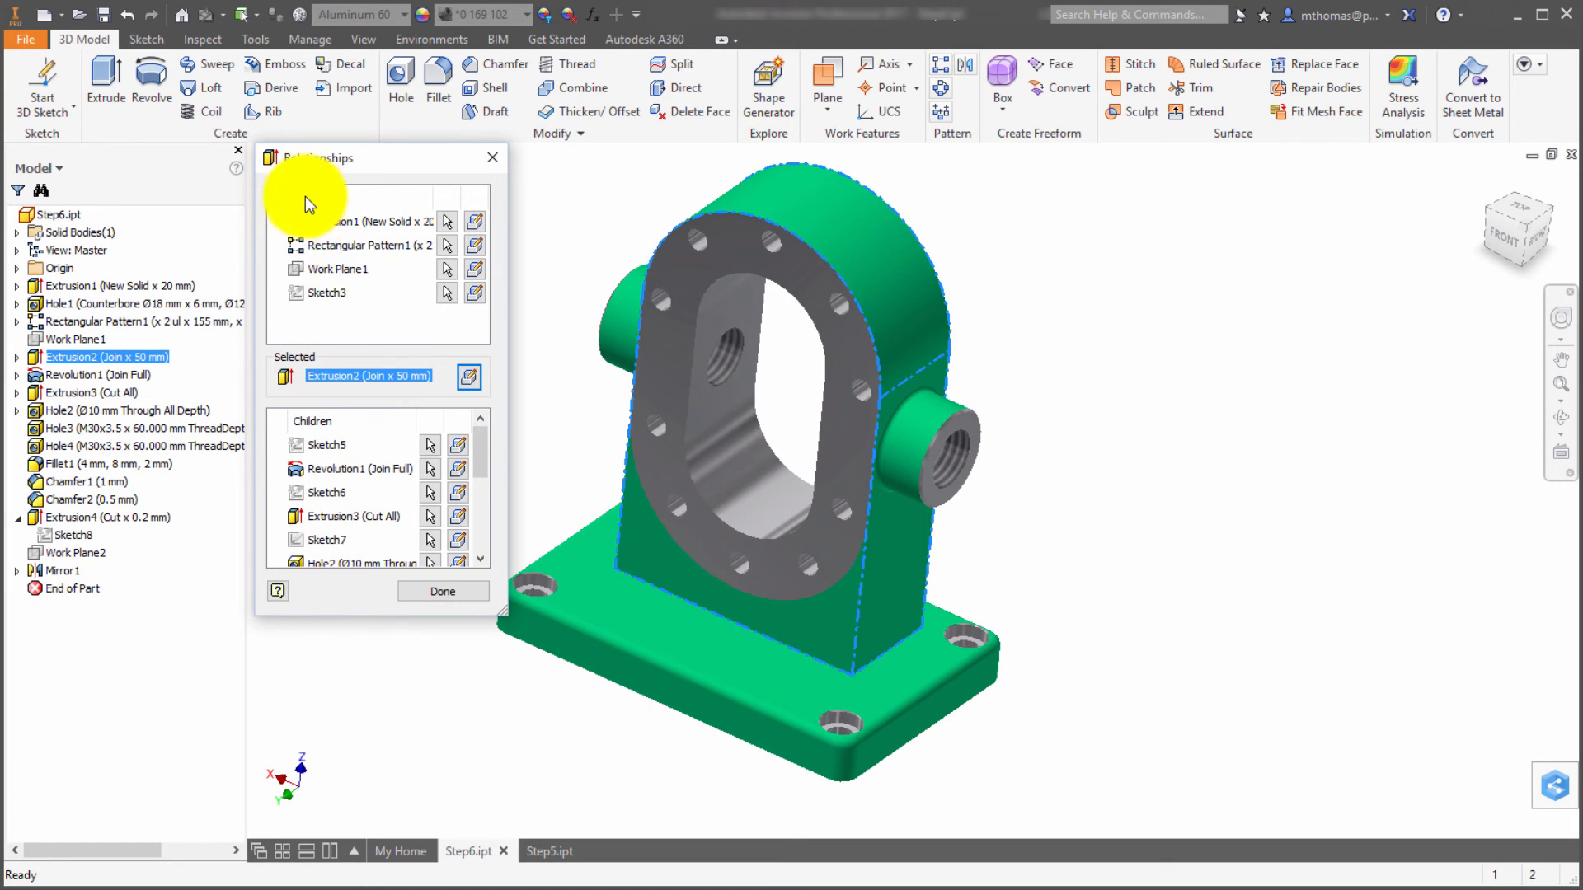
left_click(325, 491)
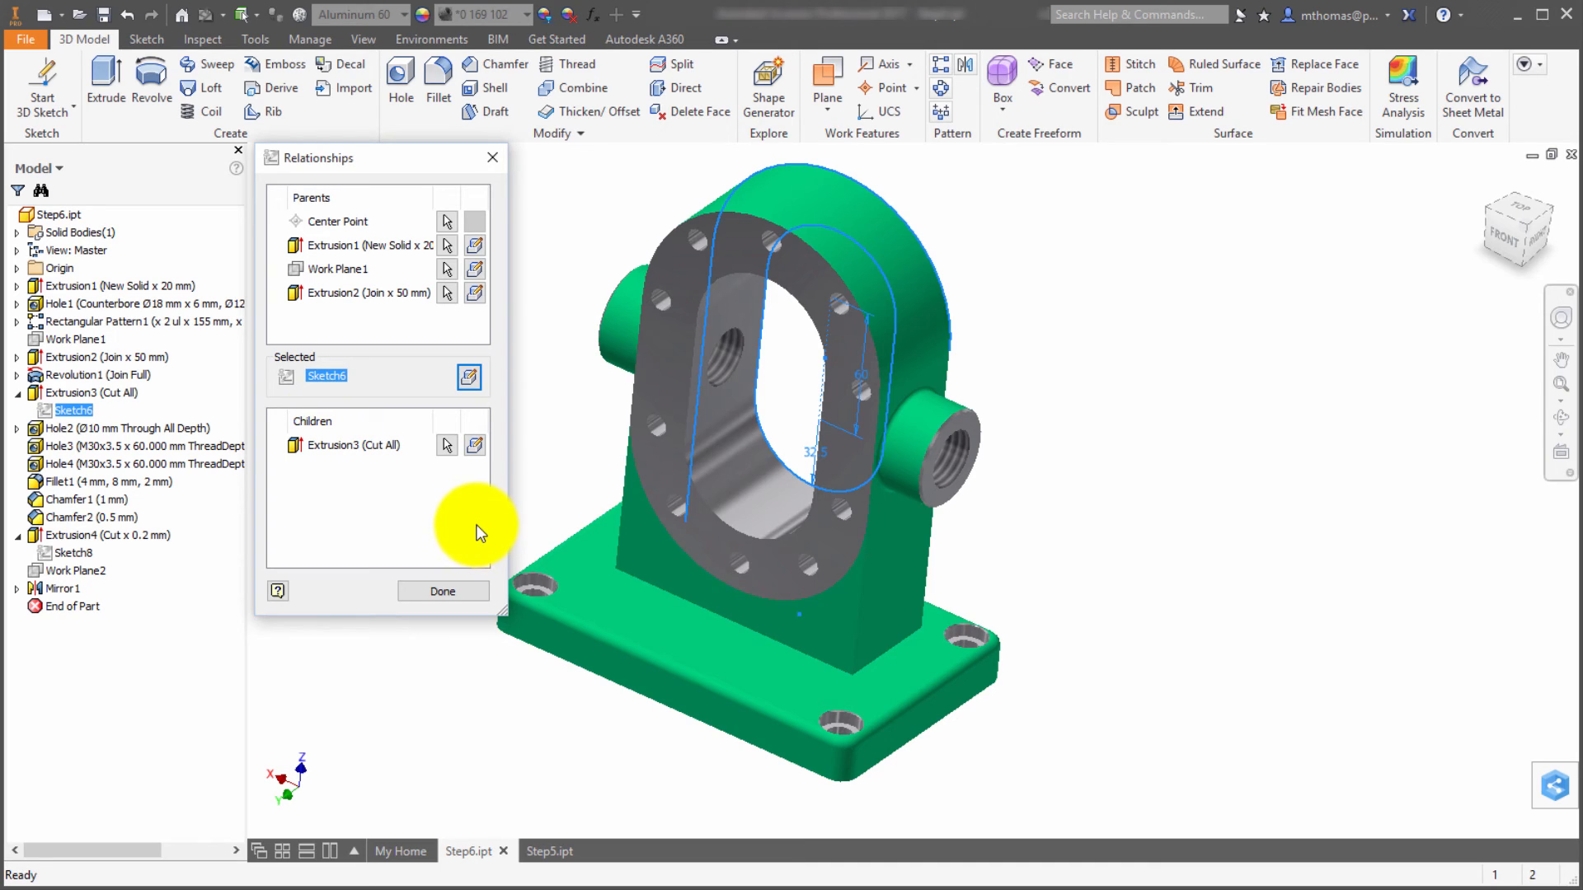
mouse_move(348, 342)
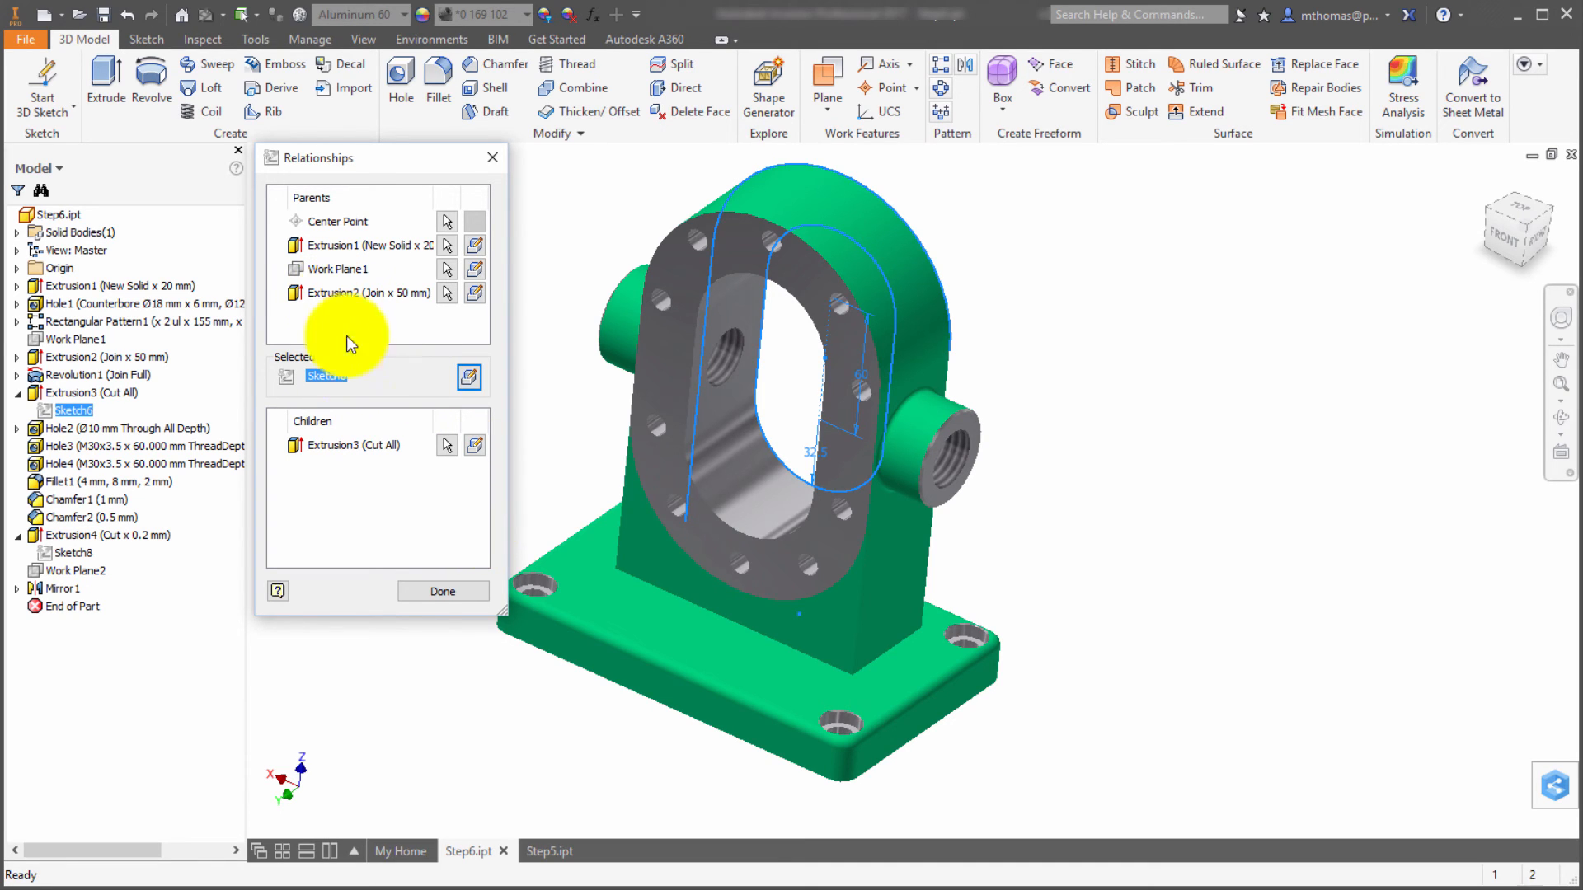
left_click(441, 590)
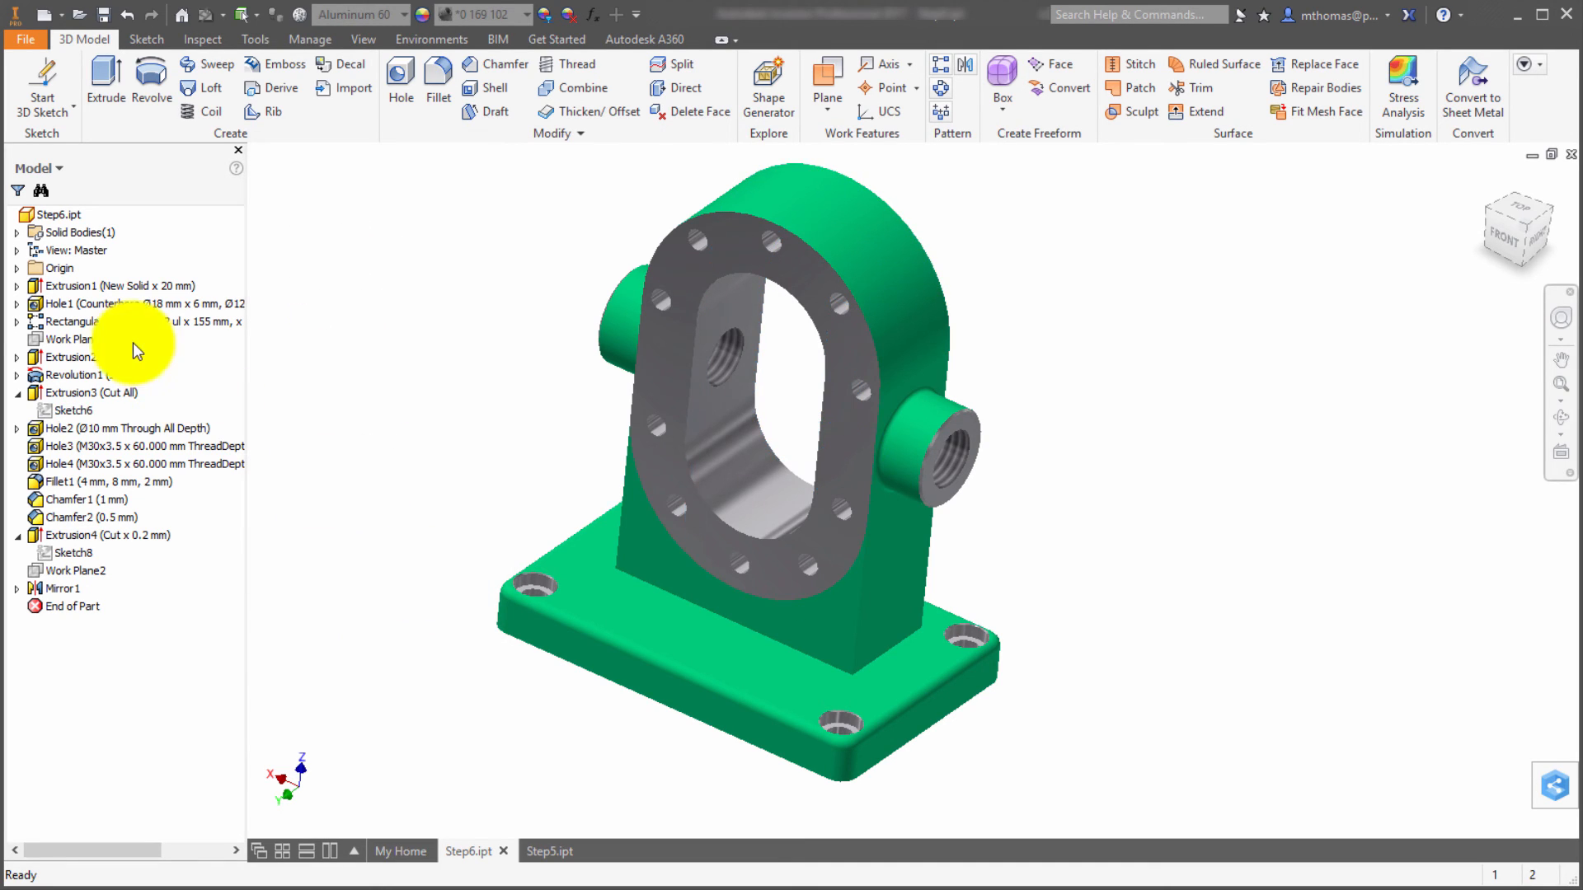
right_click(71, 356)
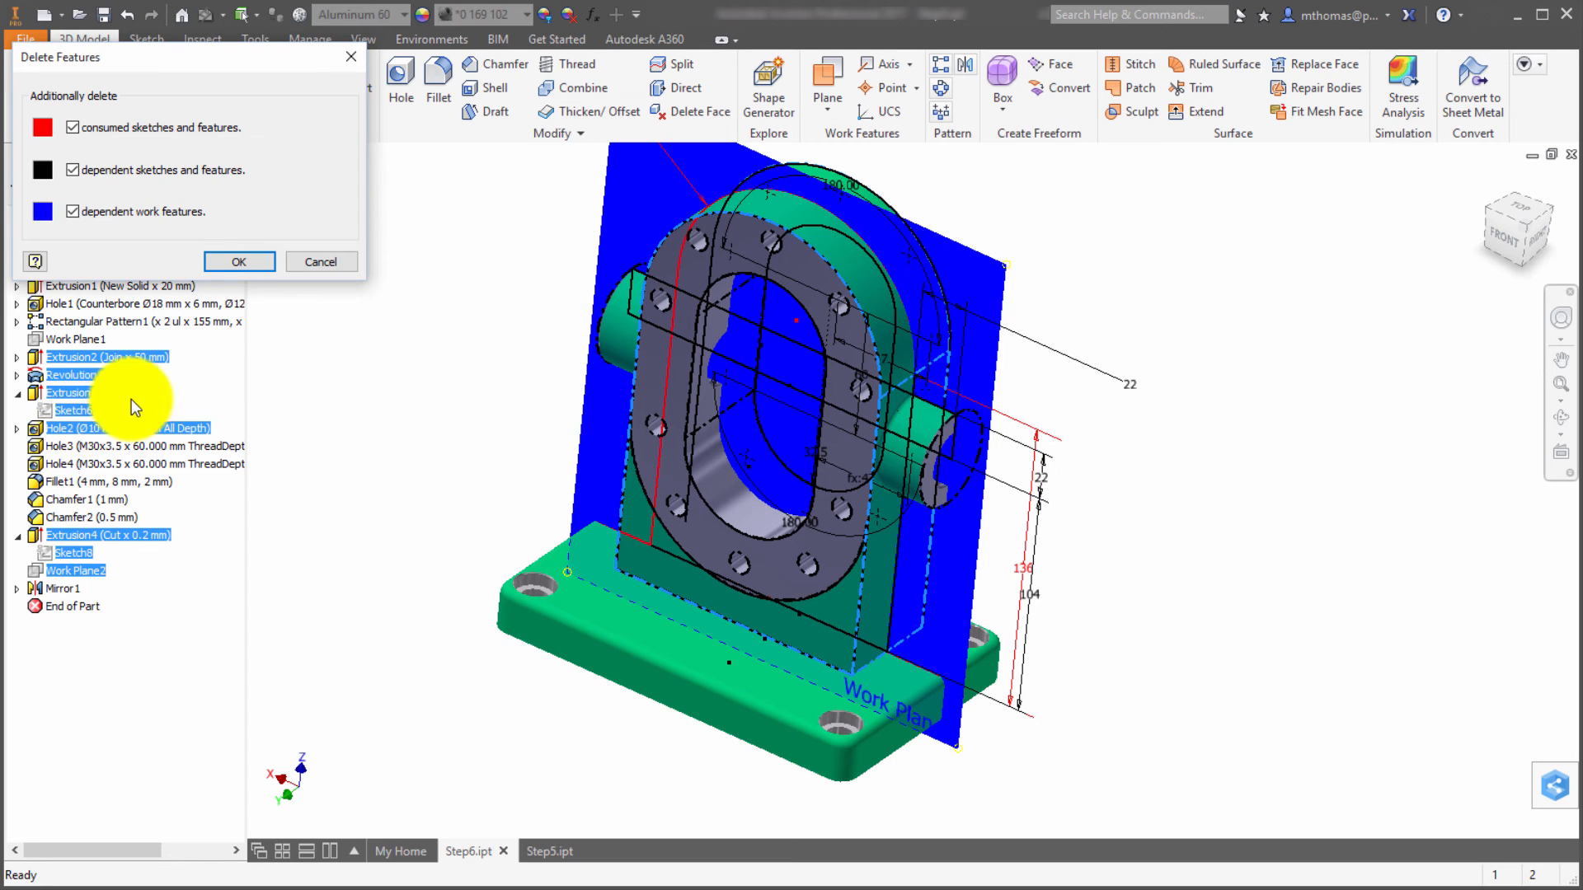
left_click(239, 261)
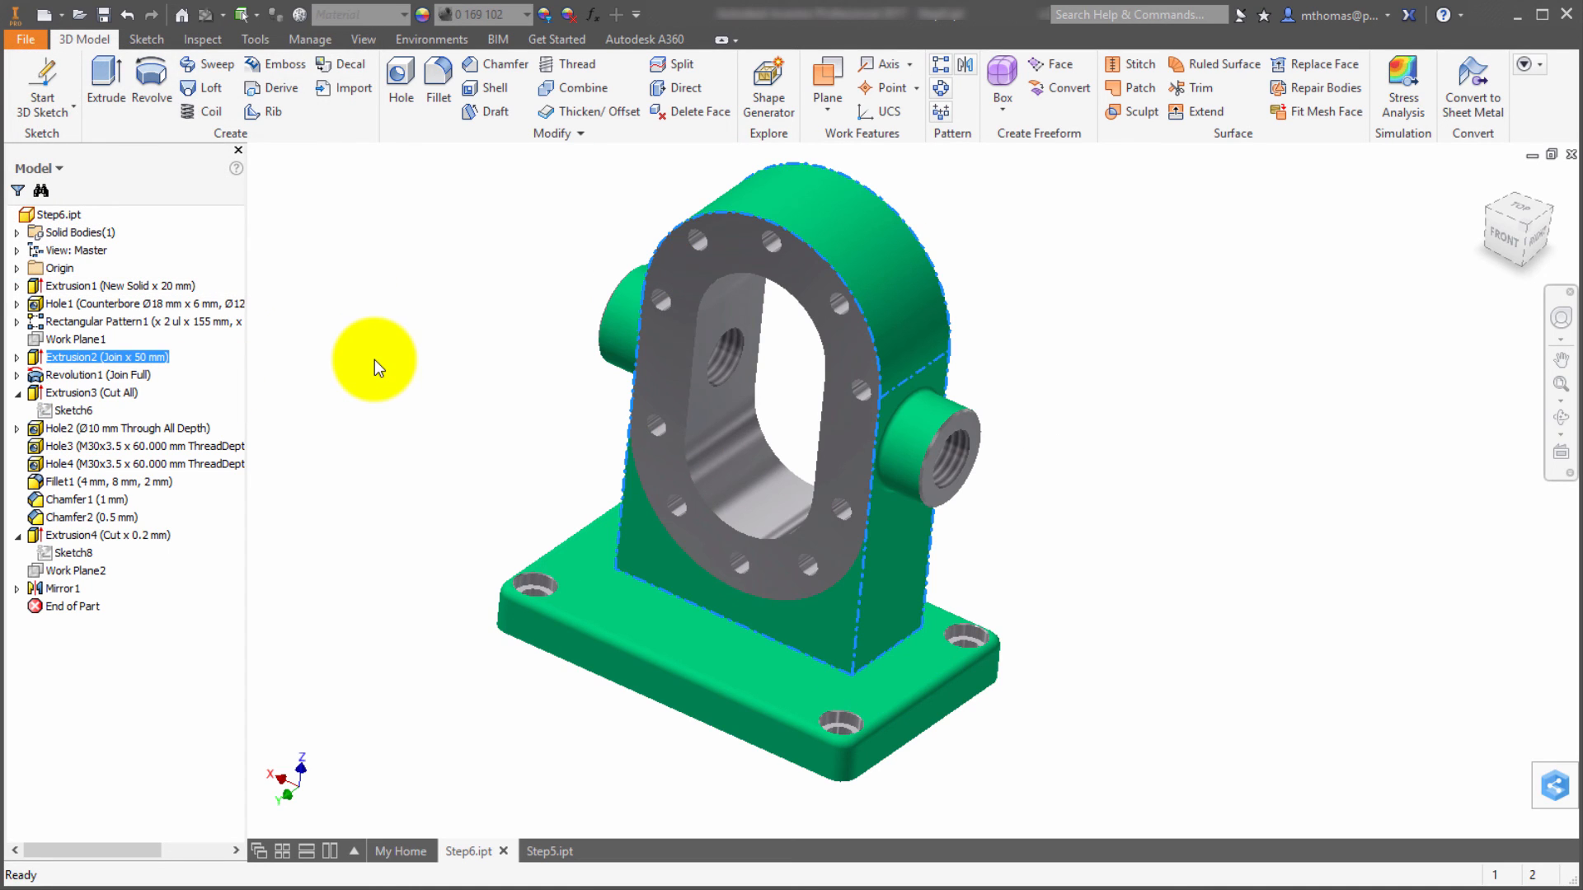
mouse_move(338, 401)
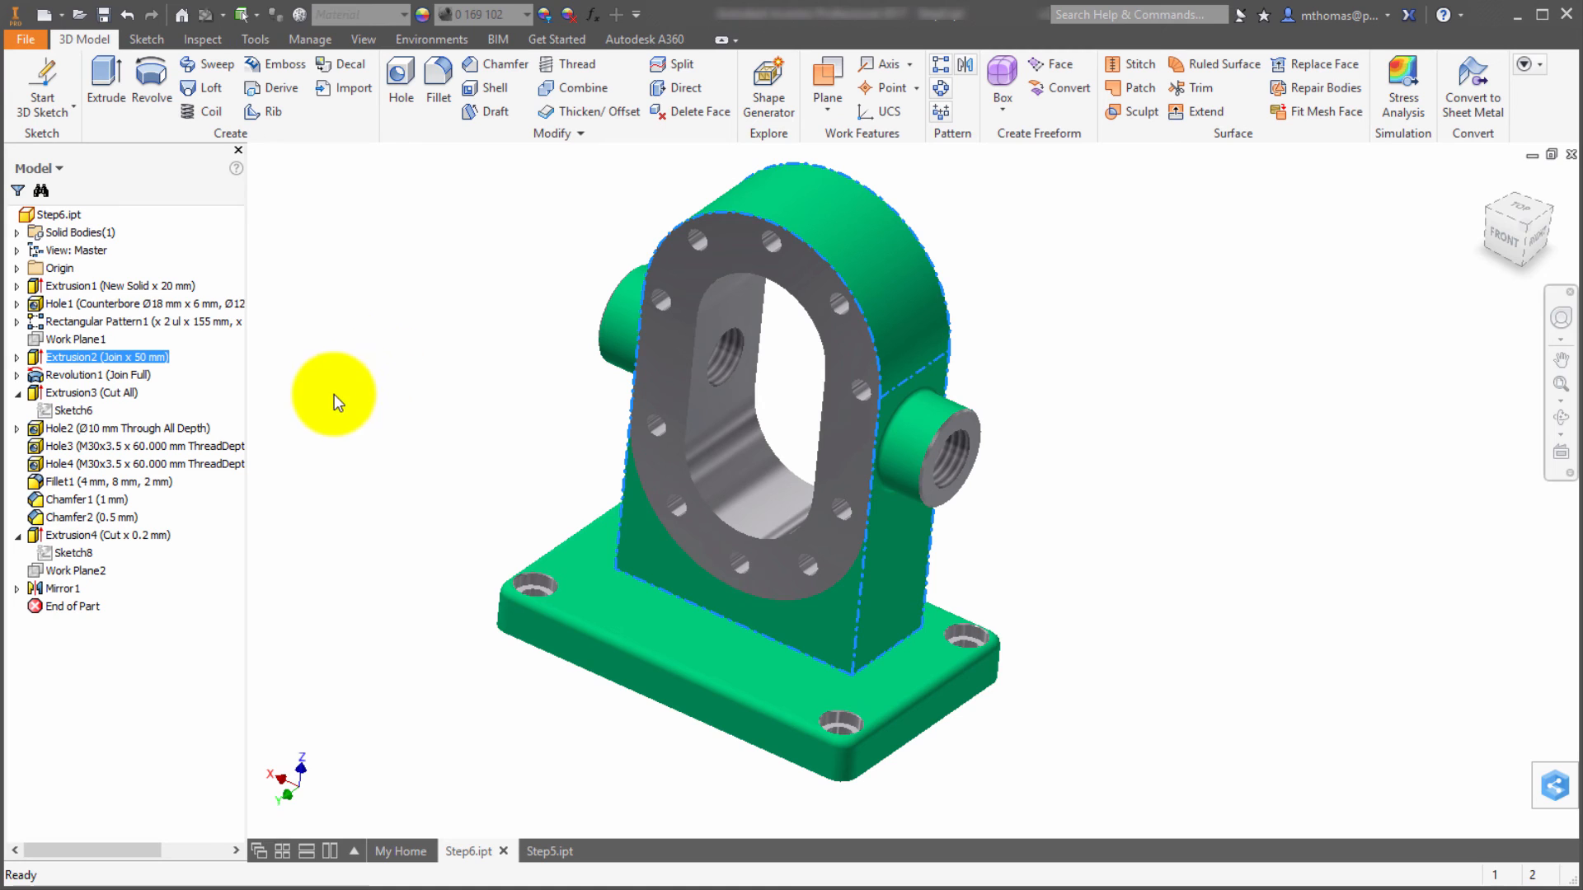
right_click(91, 391)
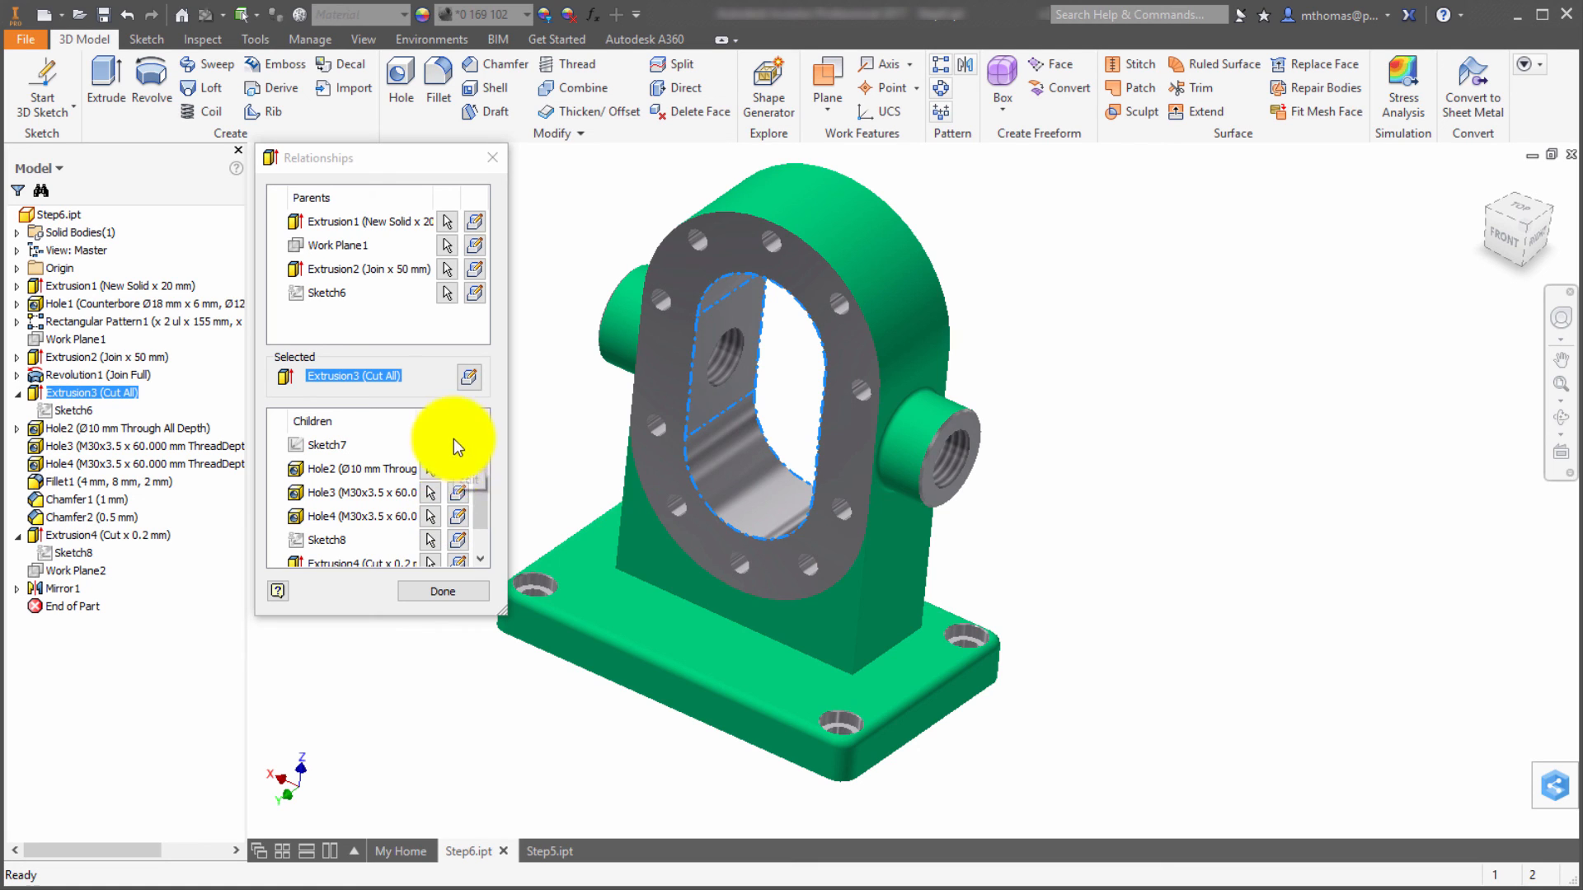
left_click(442, 591)
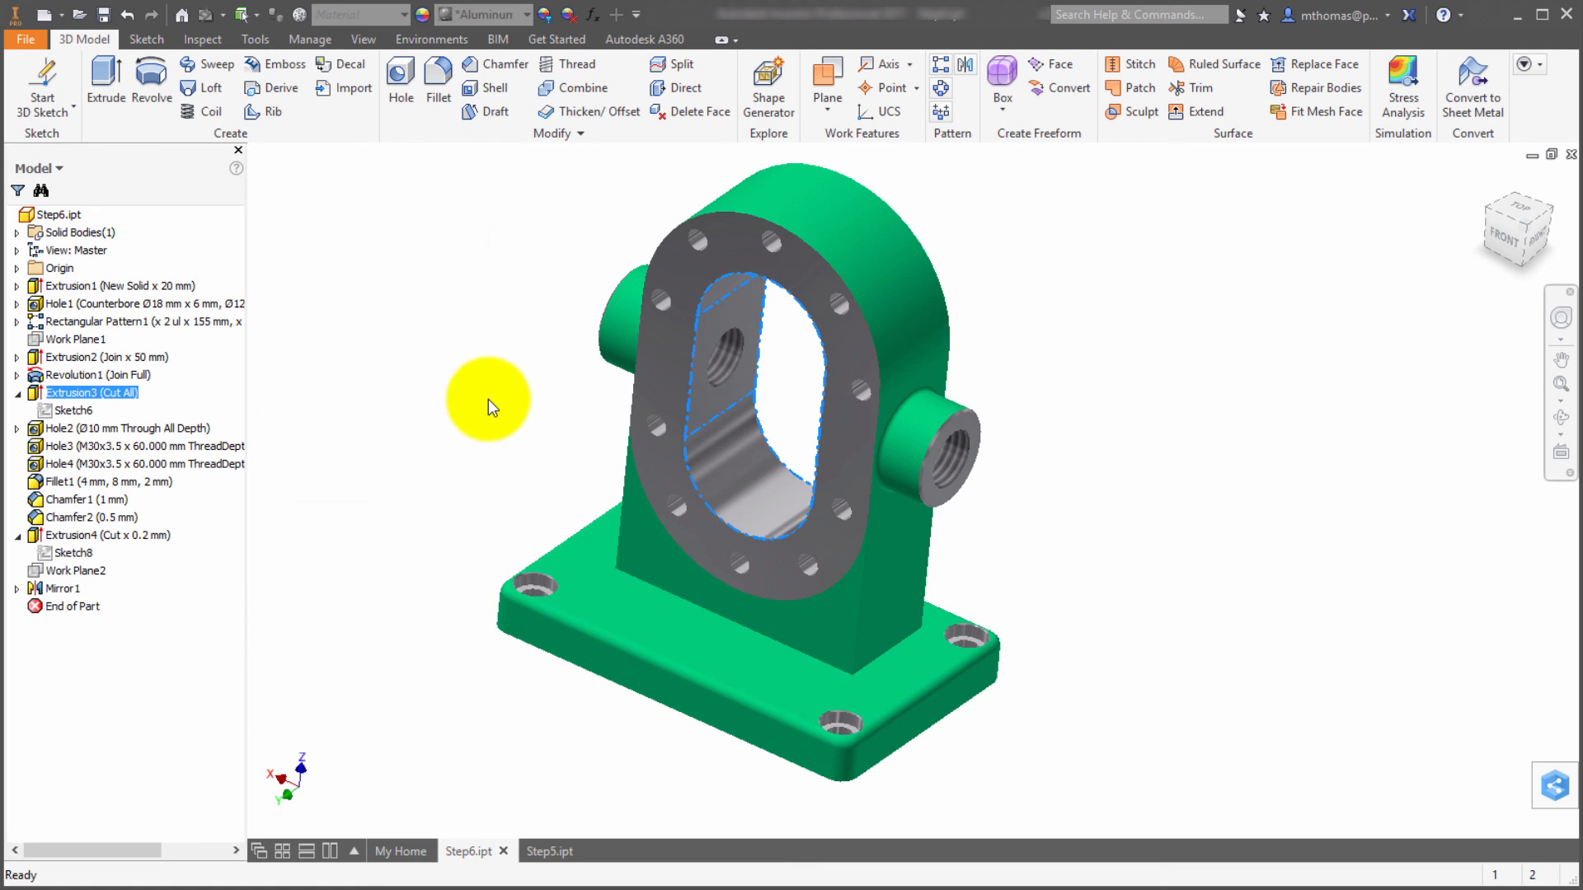